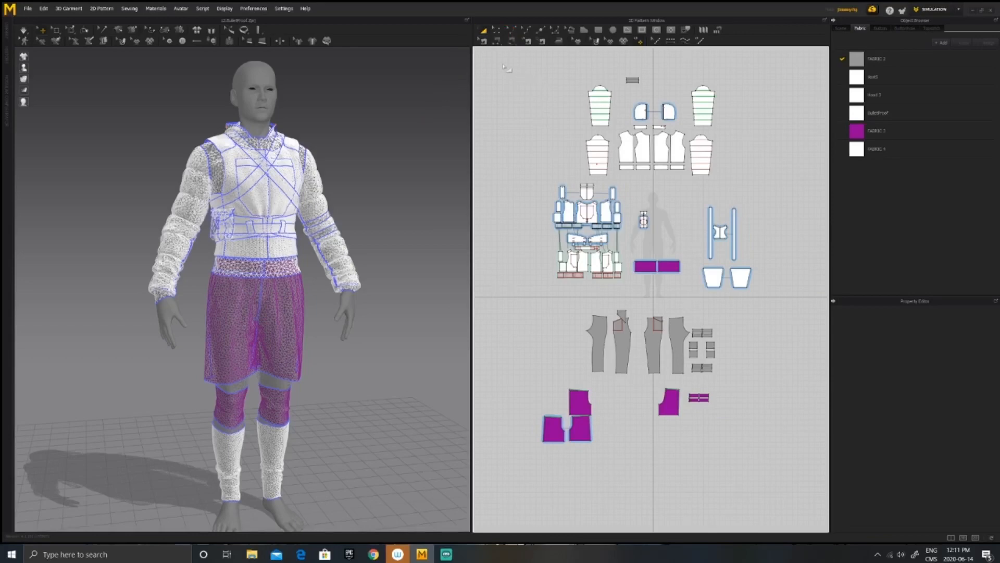
# - Marquee-select all pattern pieces and bring up actions for the selected garment
pyautogui.moveTo(505, 56); pyautogui.dragTo(731, 363)
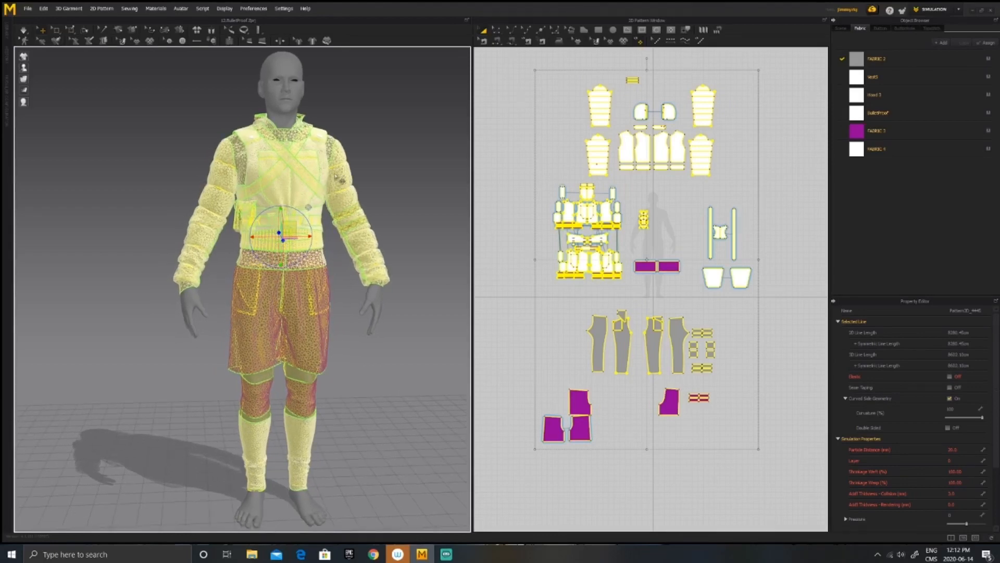
pyautogui.rightClick(332, 169)
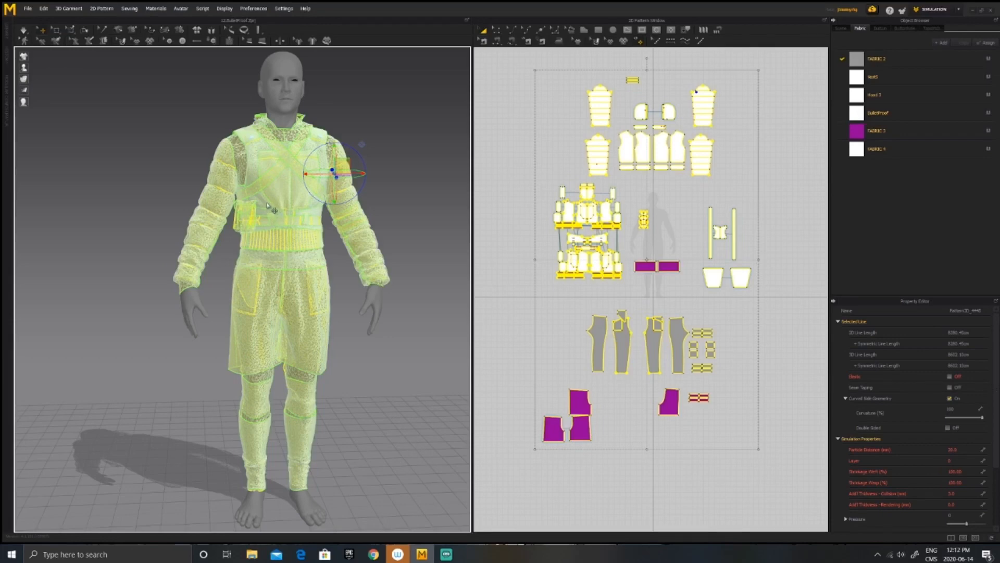
pyautogui.moveTo(167, 167)
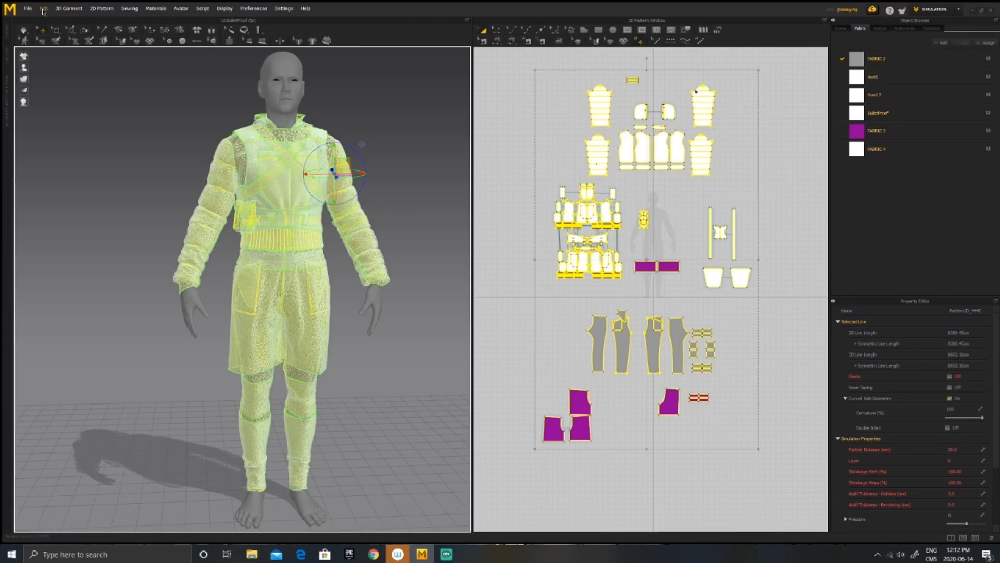
# - Quadrangulate the whole garment's mesh via the Edit context menu commands
pyautogui.click(43, 9)
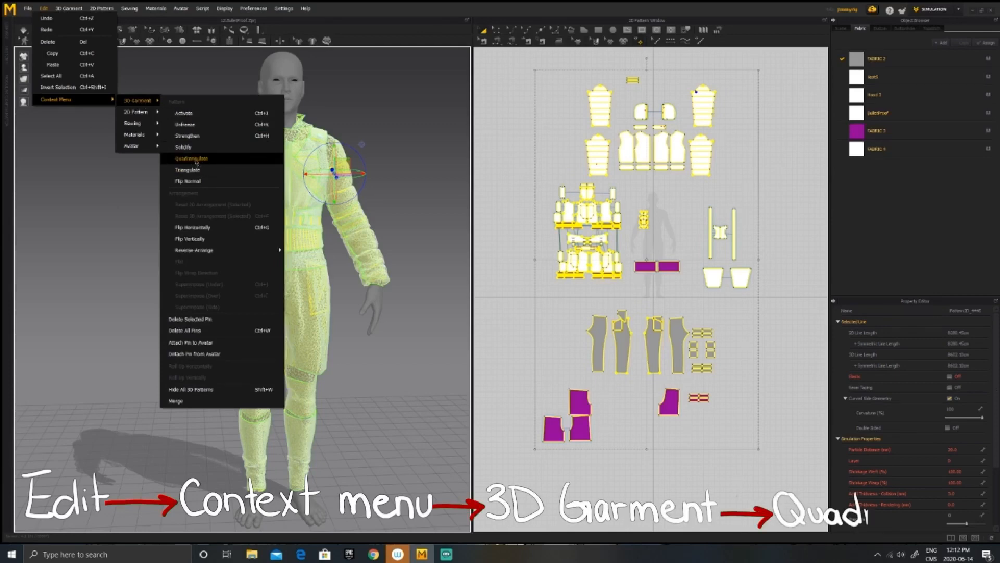
pyautogui.click(192, 158)
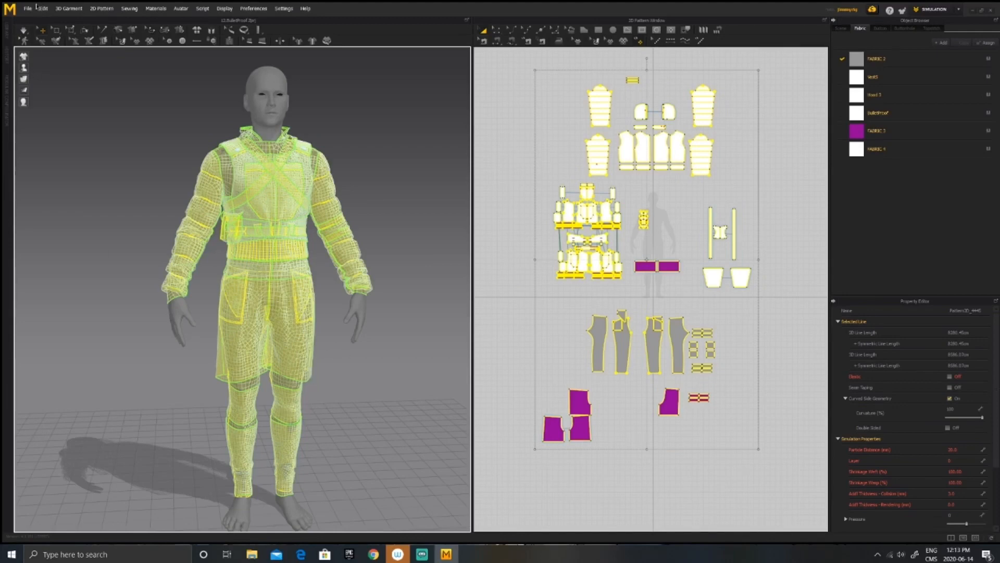
# - Start an FBX export of the garment and set it to export as a Single Object
pyautogui.click(27, 9)
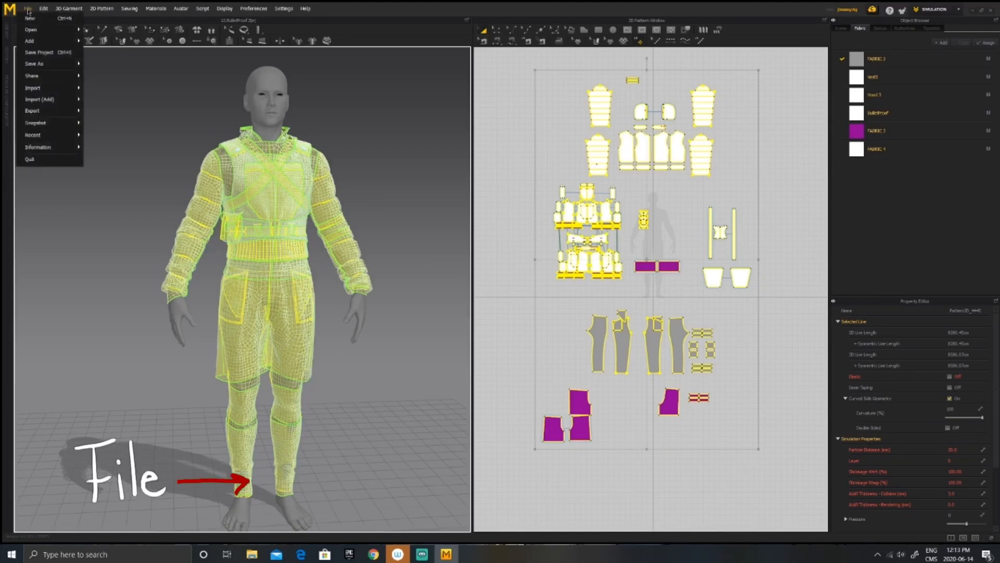
pyautogui.moveTo(34, 64)
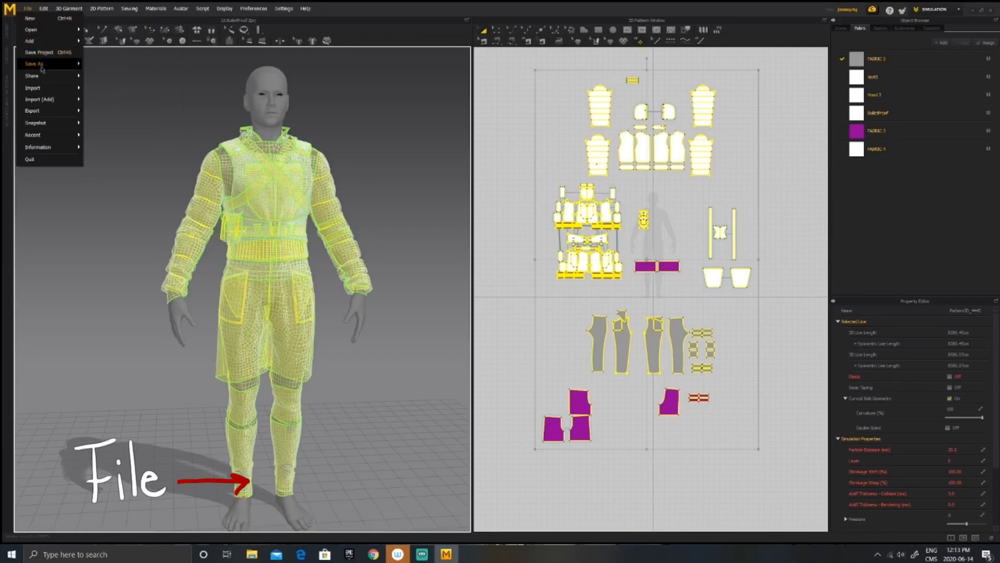
pyautogui.click(32, 109)
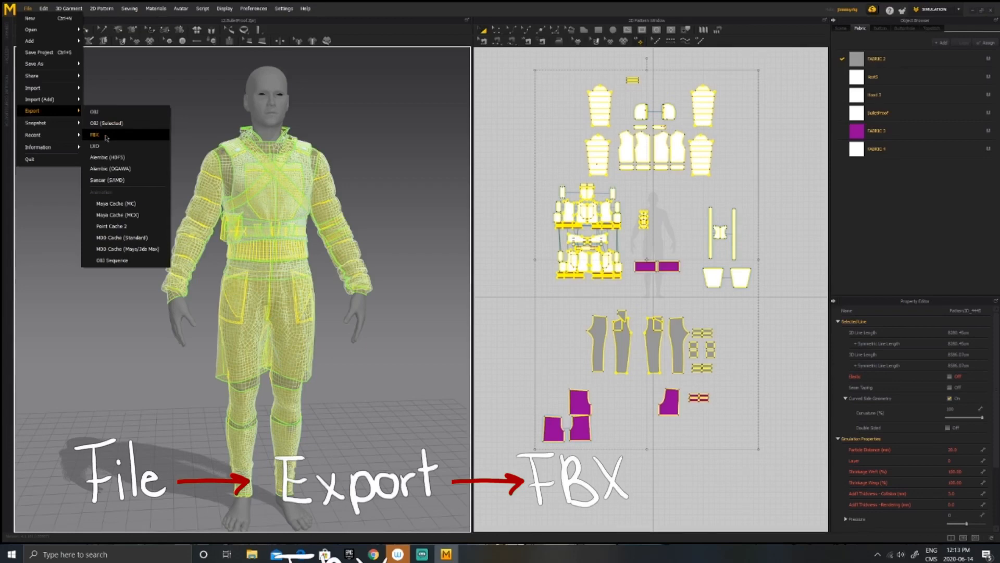
pyautogui.click(95, 134)
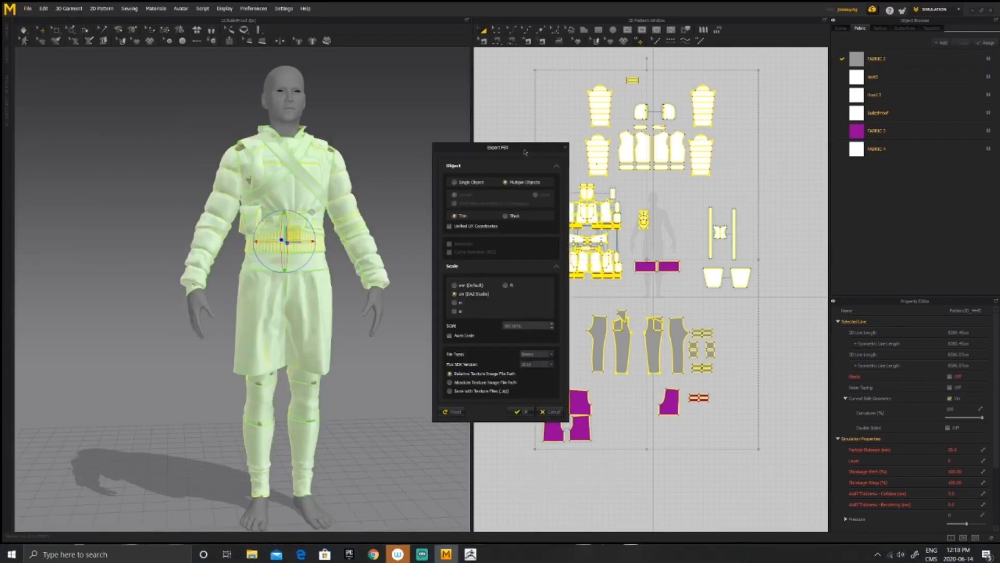
pyautogui.moveTo(544, 143)
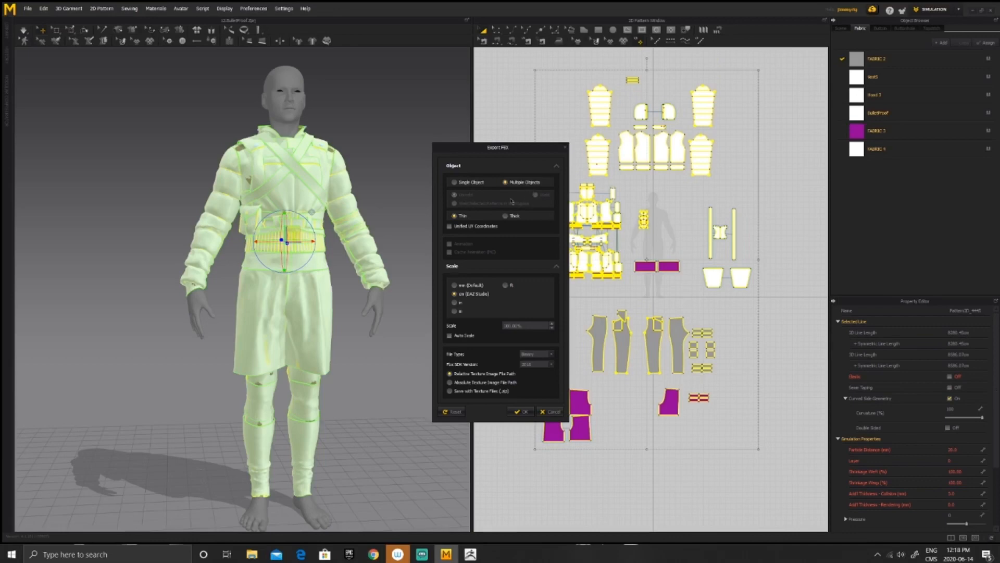
pyautogui.moveTo(644, 154)
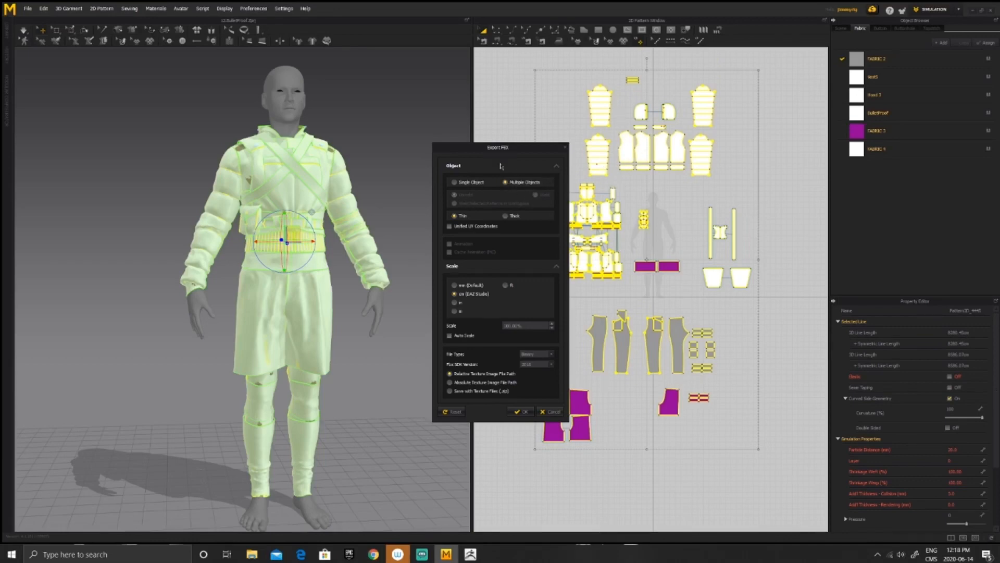
pyautogui.click(454, 181)
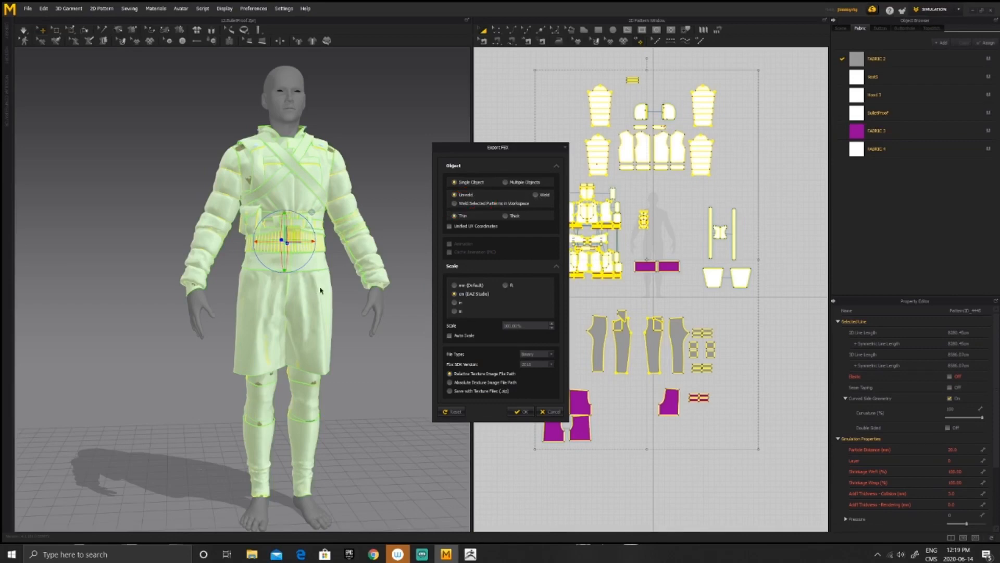
pyautogui.moveTo(355, 243)
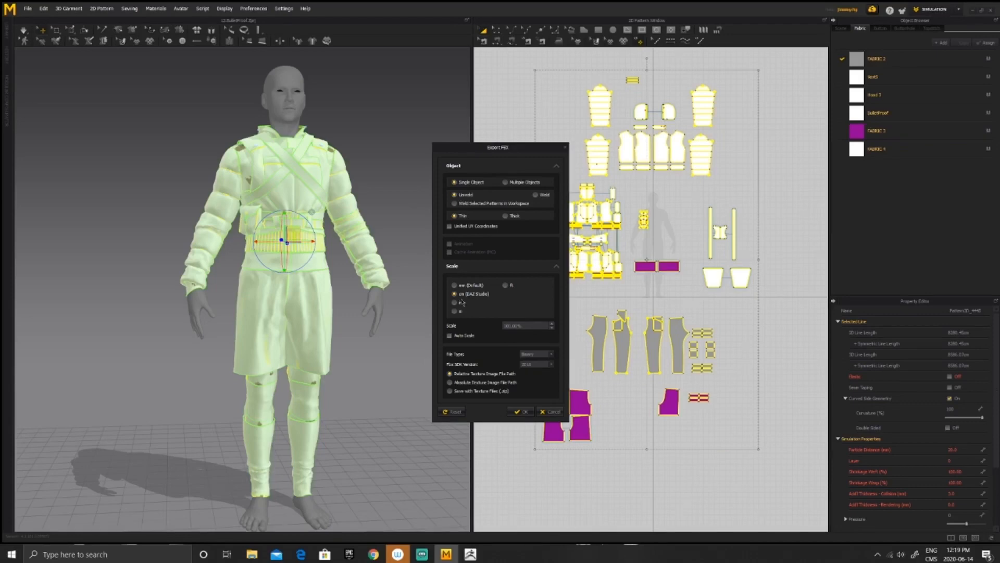
# - Finish the export scale unit, then import ClothingFull.fbx through Zplugin FBX ExportImport
pyautogui.click(521, 412)
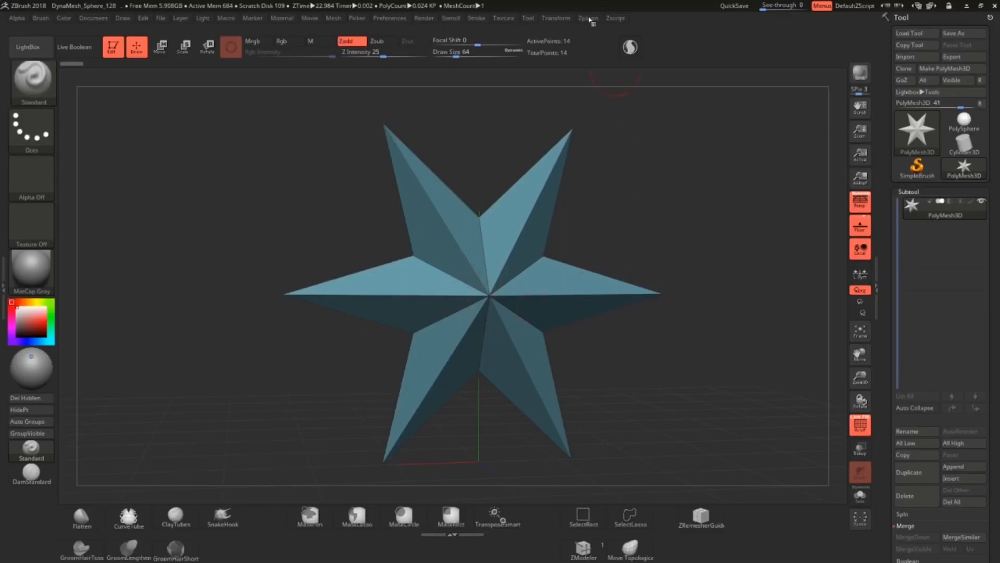
pyautogui.click(586, 18)
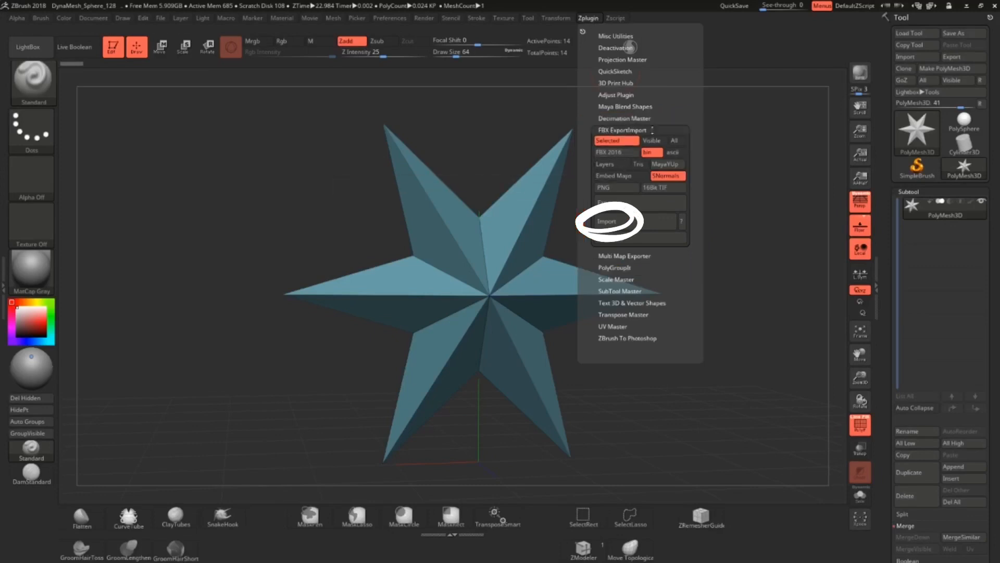
pyautogui.moveTo(606, 221)
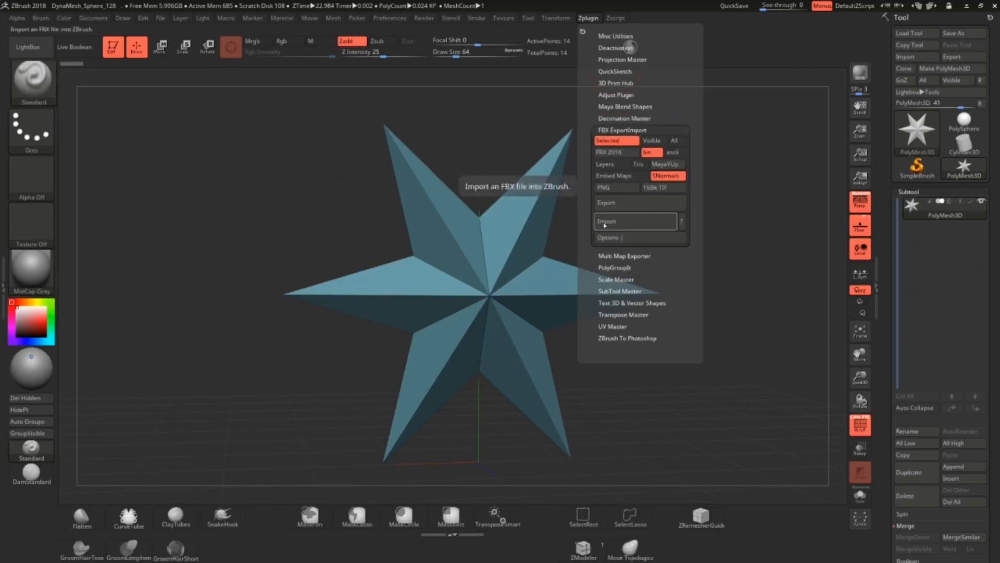
pyautogui.click(607, 221)
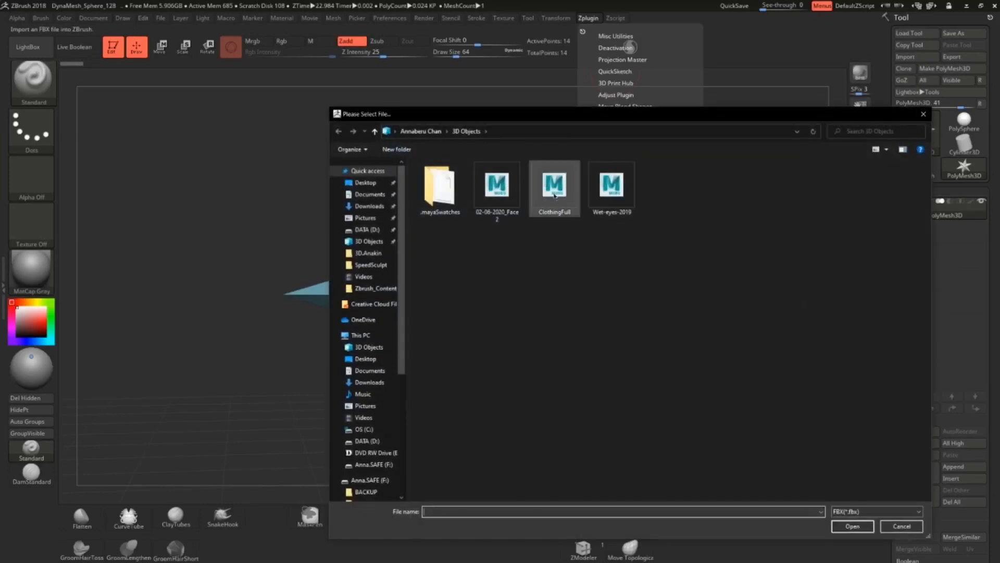
pyautogui.click(554, 186)
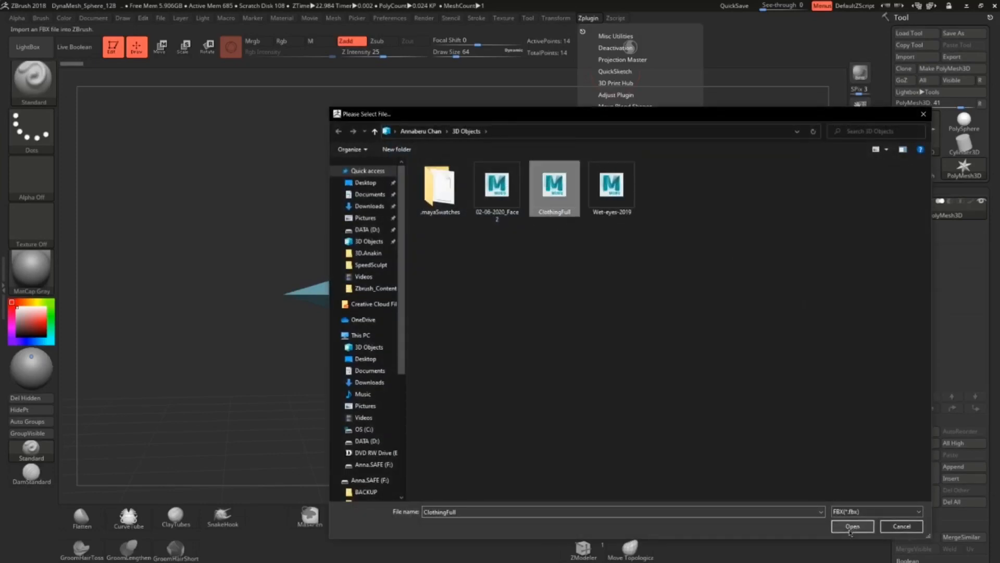
pyautogui.click(852, 525)
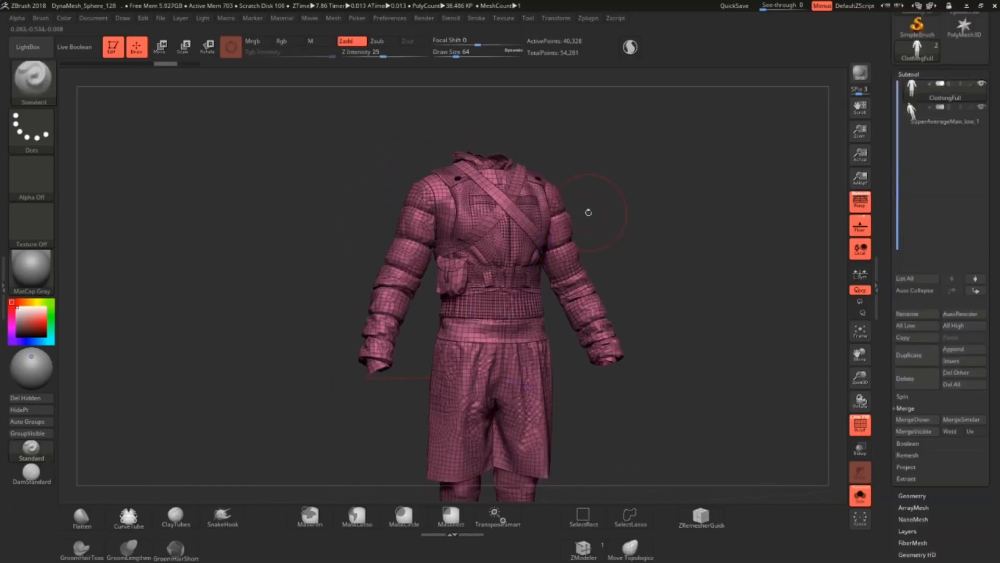
pyautogui.moveTo(575, 148)
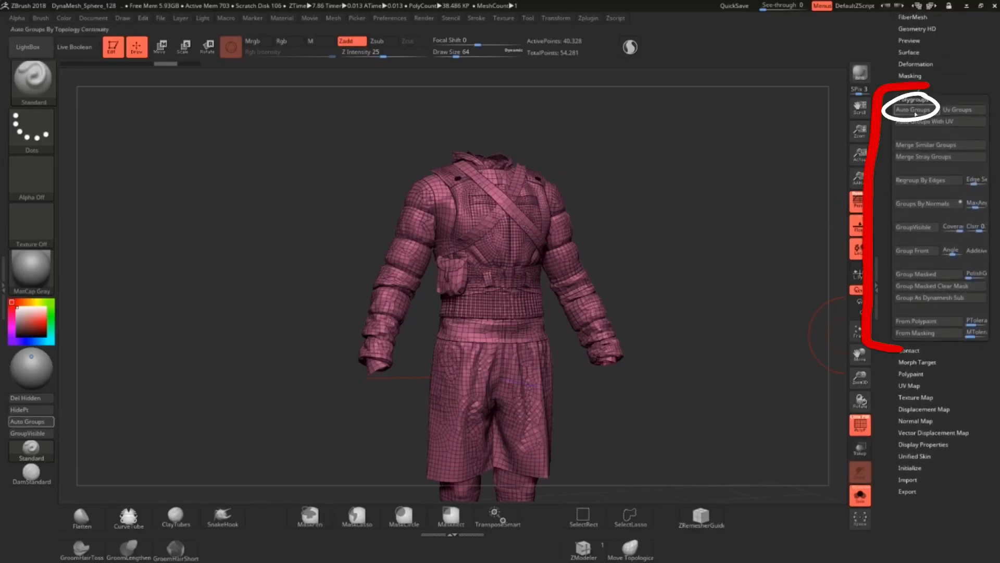
# - Apply Auto Groups so each cloth piece gets its own polygroup
pyautogui.click(913, 109)
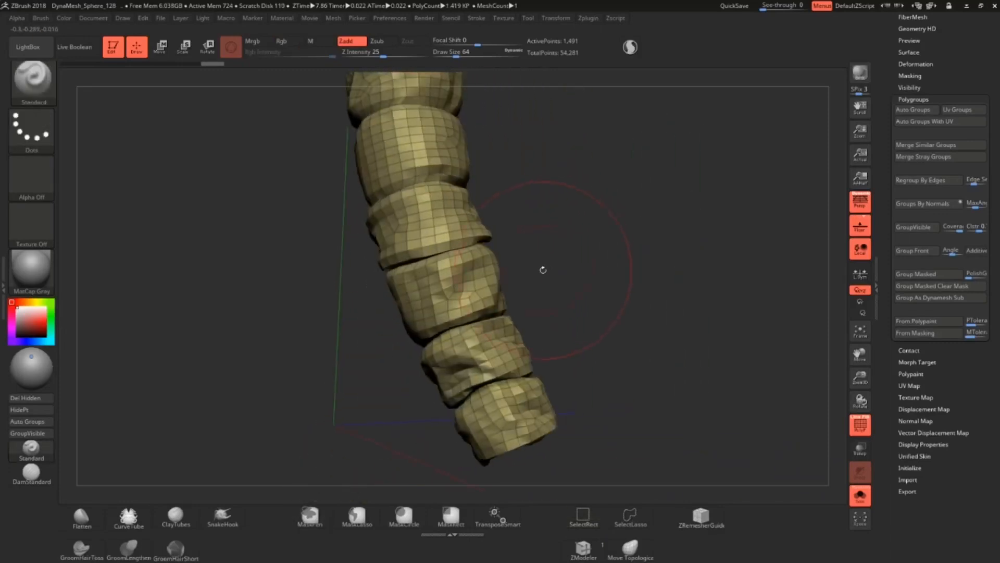
# - Inspect the isolated sleeve, then unhide all the colour-grouped cloth pieces
pyautogui.moveTo(542, 269); pyautogui.dragTo(491, 279)
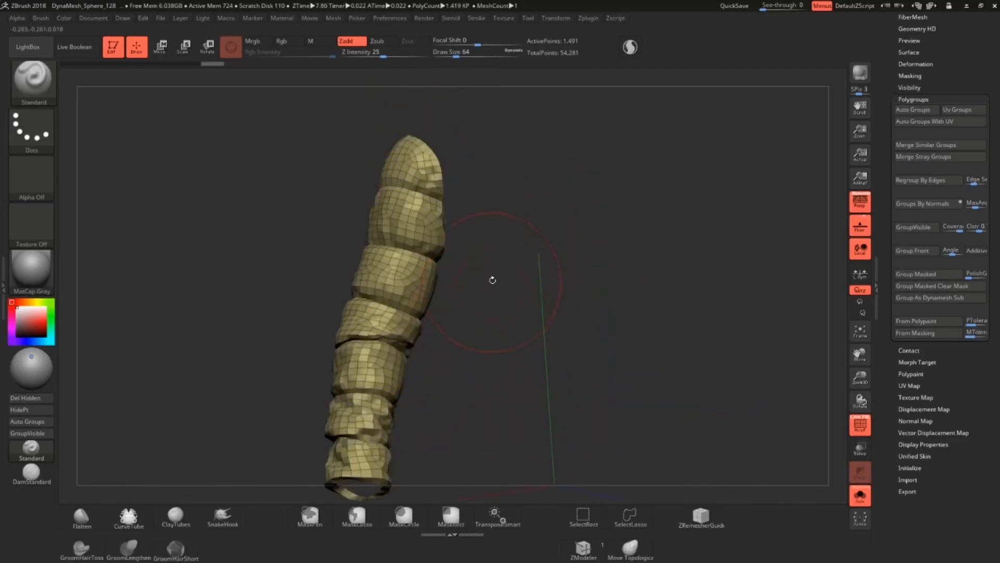
pyautogui.moveTo(493, 279); pyautogui.dragTo(517, 267)
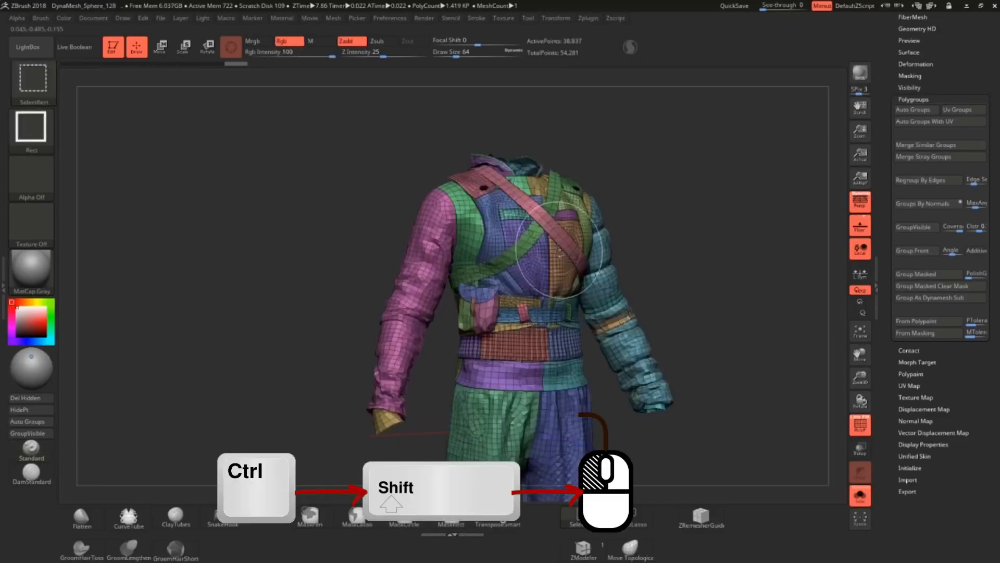
pyautogui.moveTo(574, 255); pyautogui.dragTo(484, 255)
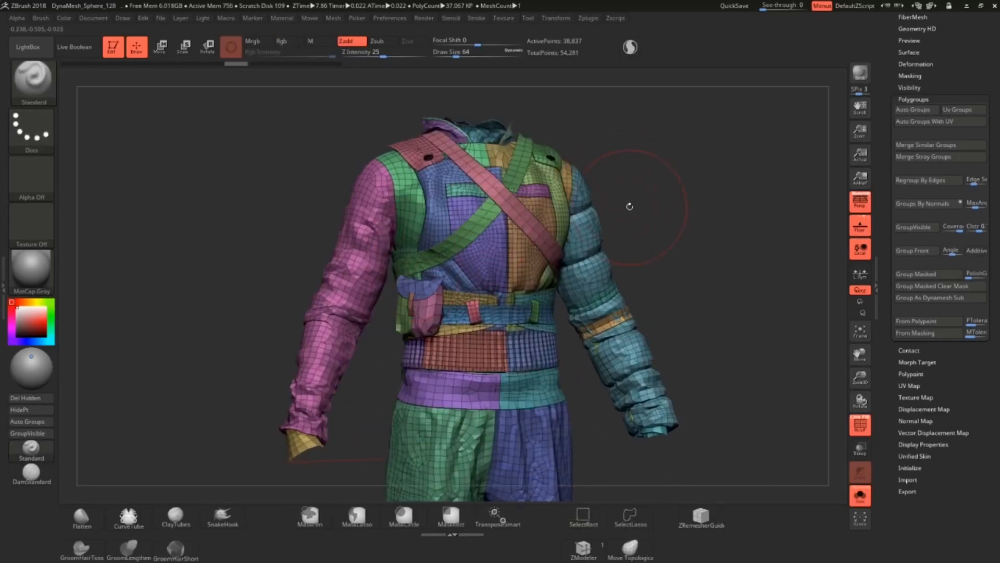
pyautogui.moveTo(630, 206); pyautogui.dragTo(620, 228)
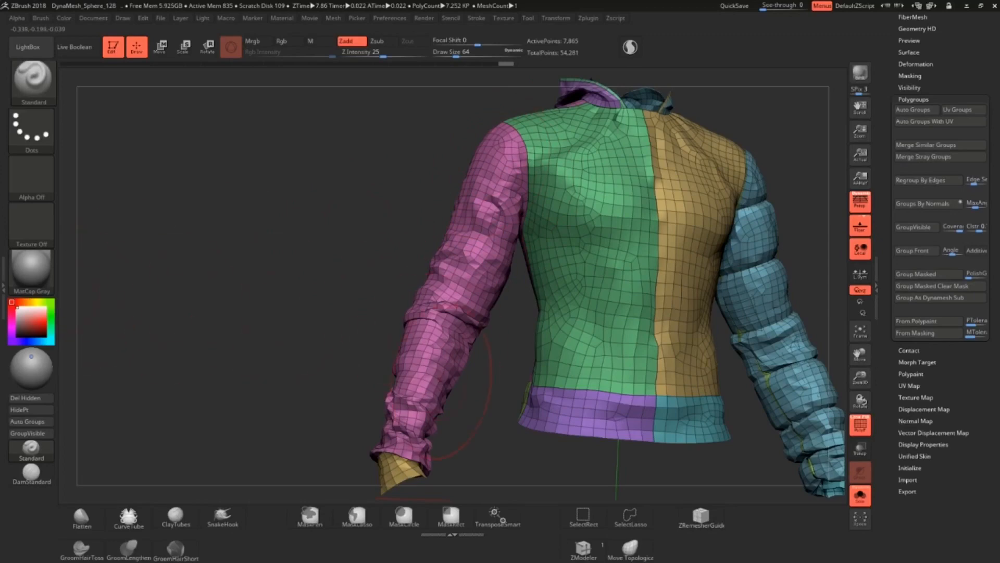
# - Set ZModeler polygon Delete to Polygroup Island and delete the extra layer inside the sleeve
pyautogui.click(32, 82)
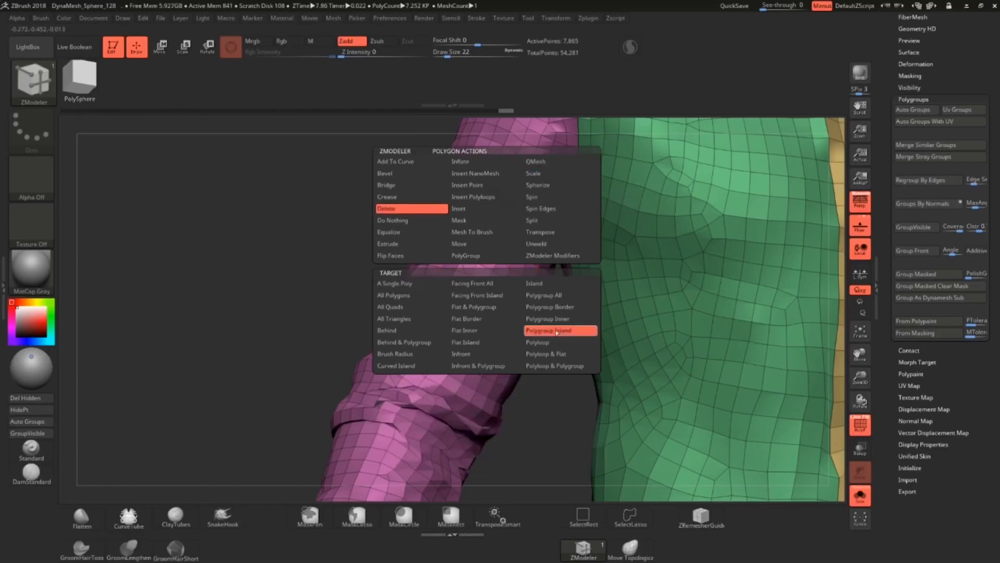
pyautogui.click(559, 330)
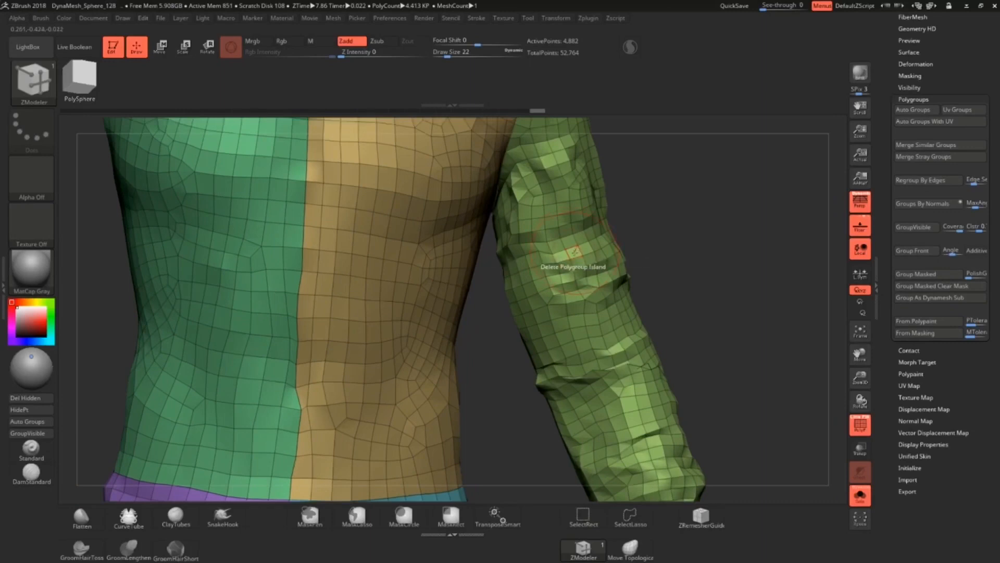
pyautogui.click(574, 249)
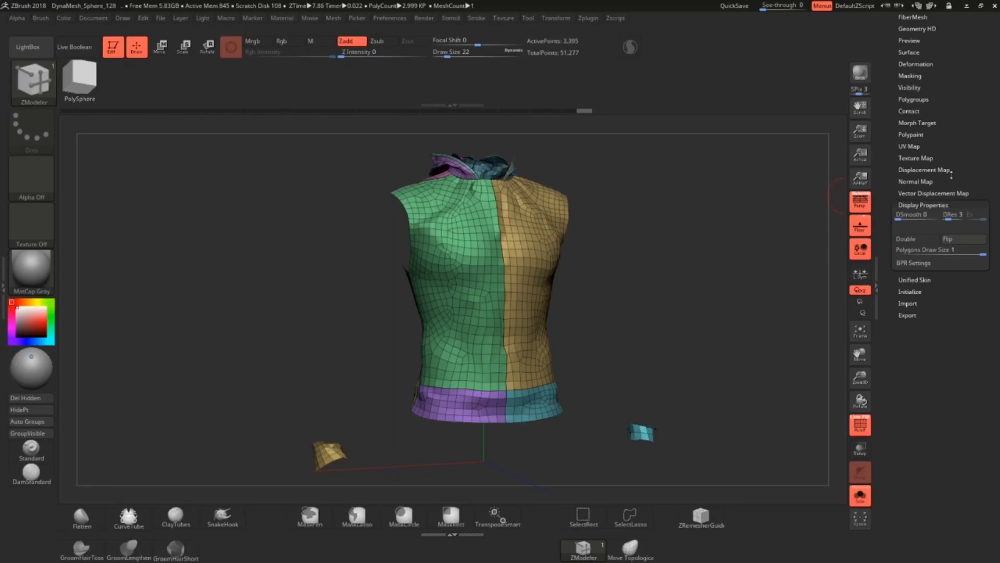
# - Enable Double in the coat's Display Properties so faces draw on both sides
pyautogui.click(916, 237)
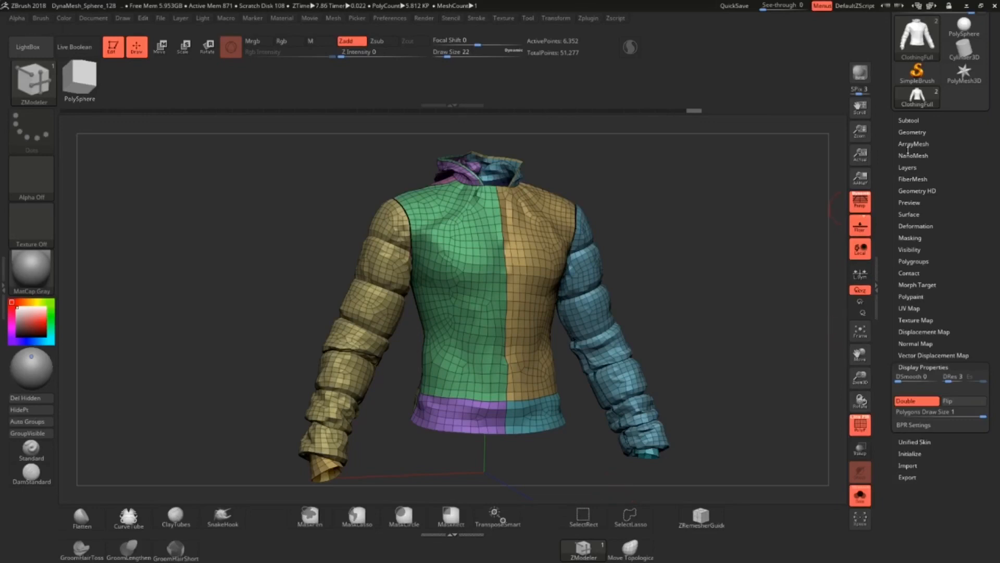
# - Split the coat into separate subtools ClothingFull1–8 and inspect the pieces
pyautogui.click(909, 120)
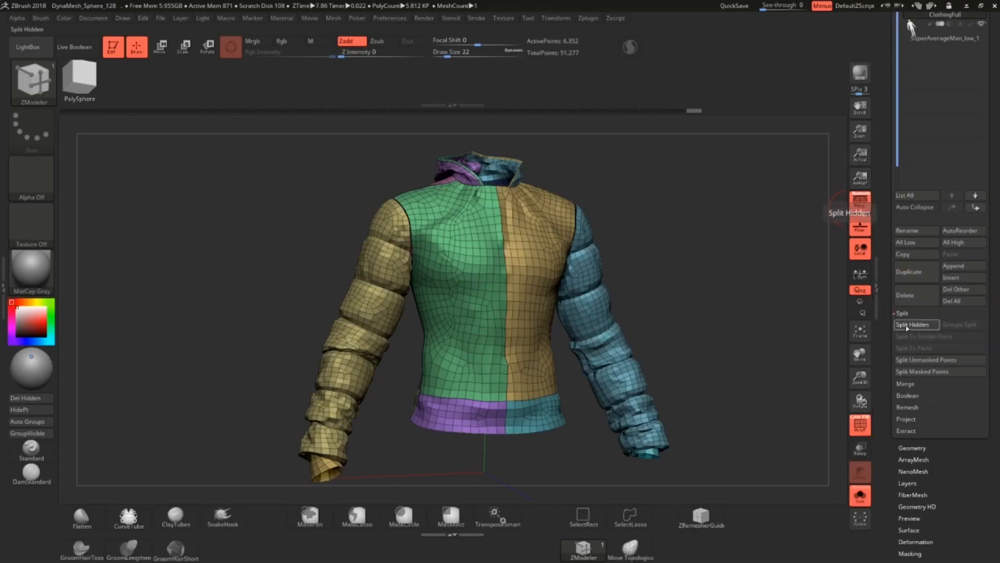
pyautogui.click(916, 324)
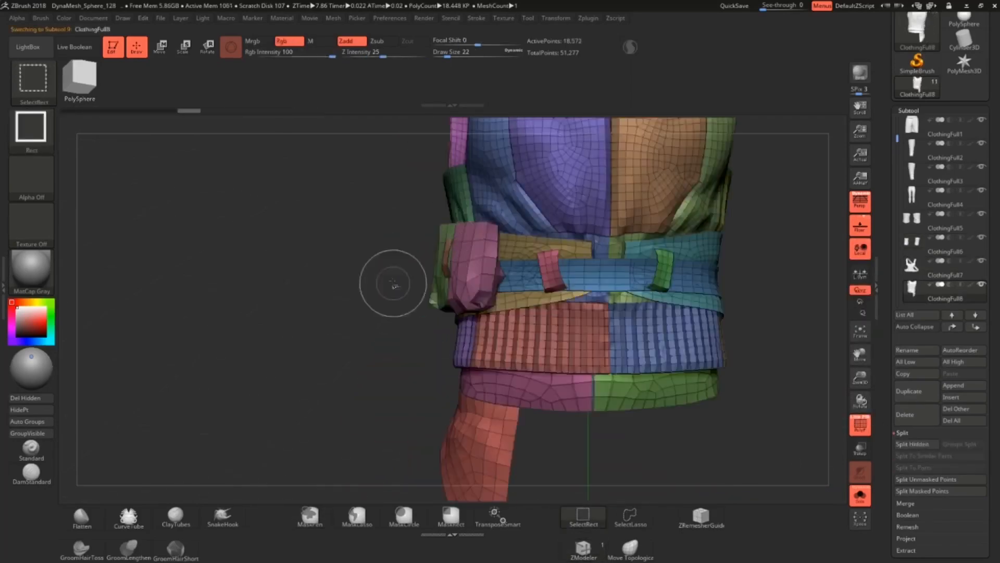
pyautogui.moveTo(394, 283); pyautogui.dragTo(707, 421)
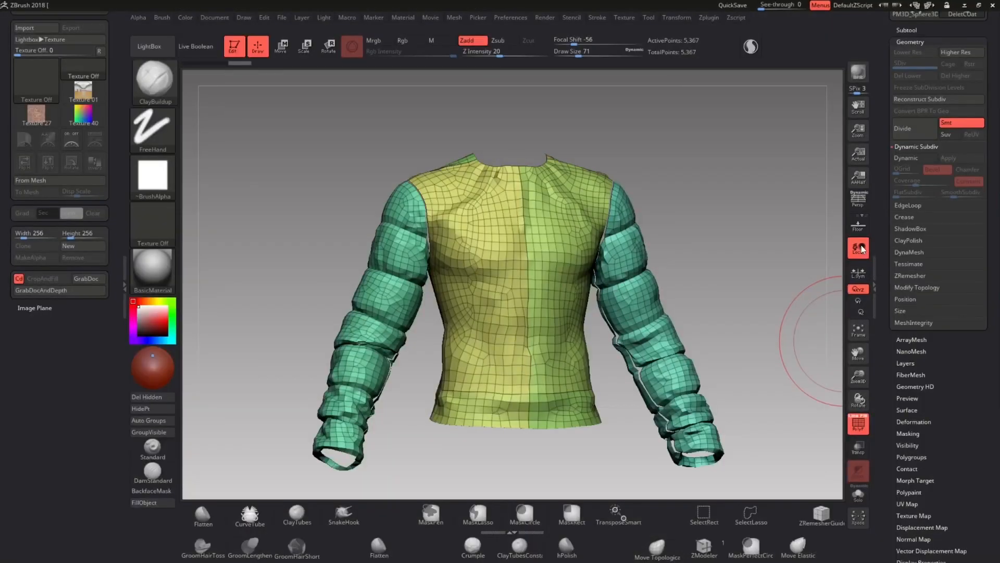
pyautogui.moveTo(625, 187)
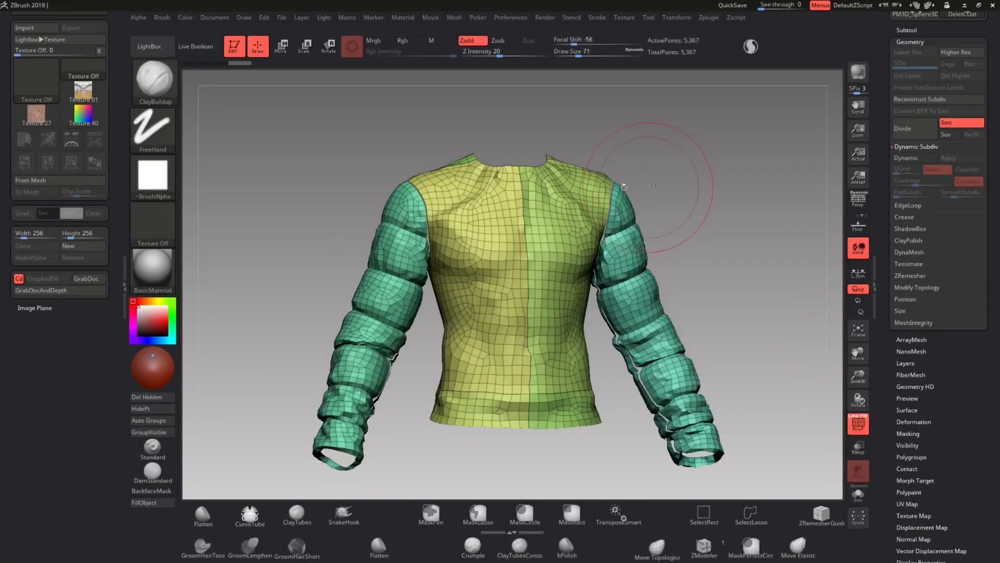
pyautogui.moveTo(720, 204)
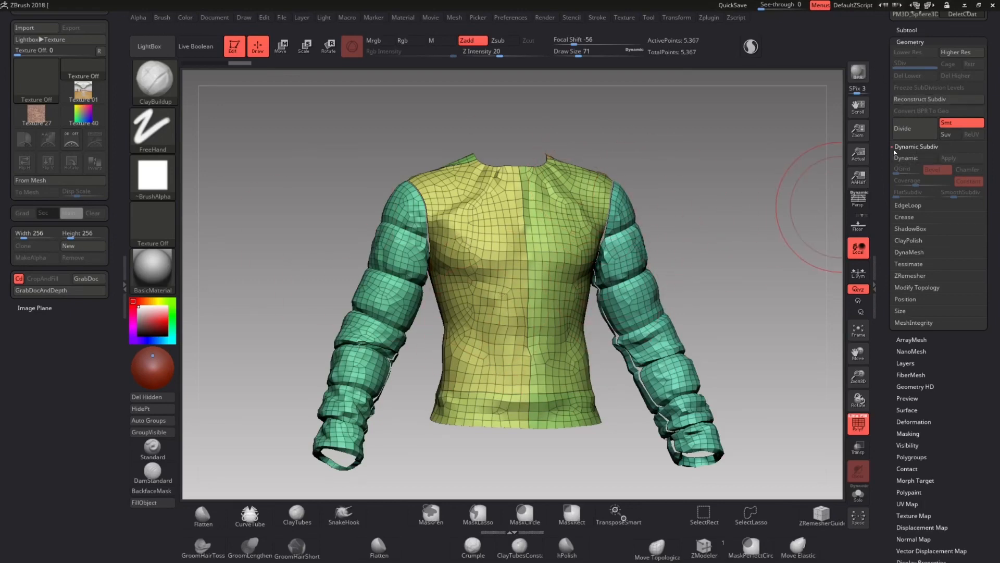
# - Weld the shirt's coincident seam points, re-enable Dynamic Subdiv and inspect the seams
pyautogui.click(906, 157)
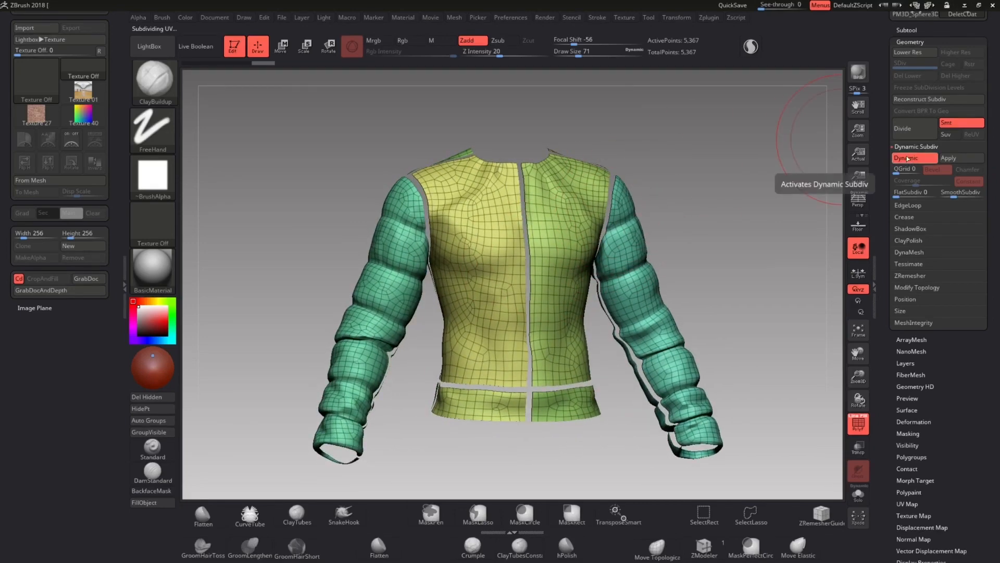
pyautogui.click(914, 157)
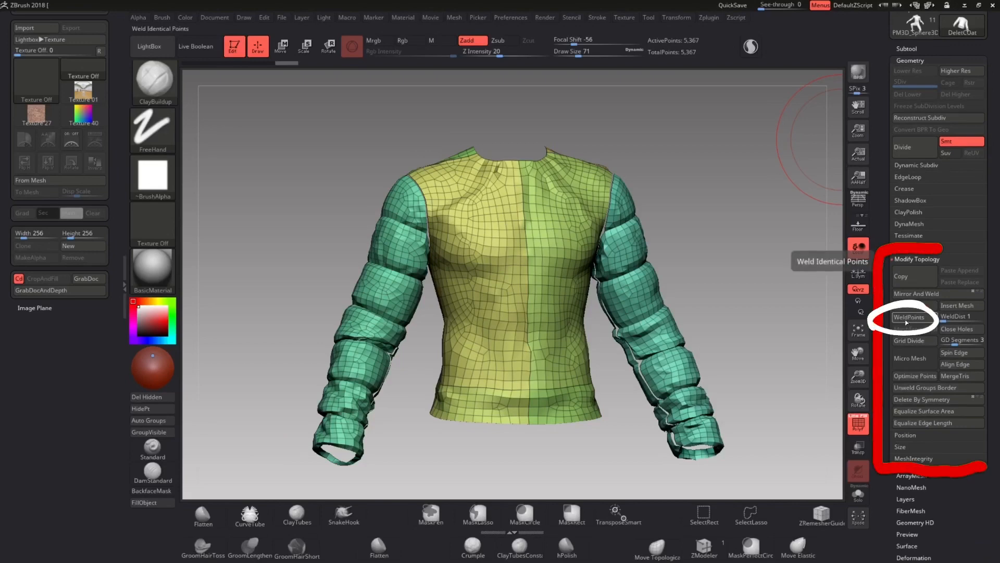
pyautogui.click(909, 317)
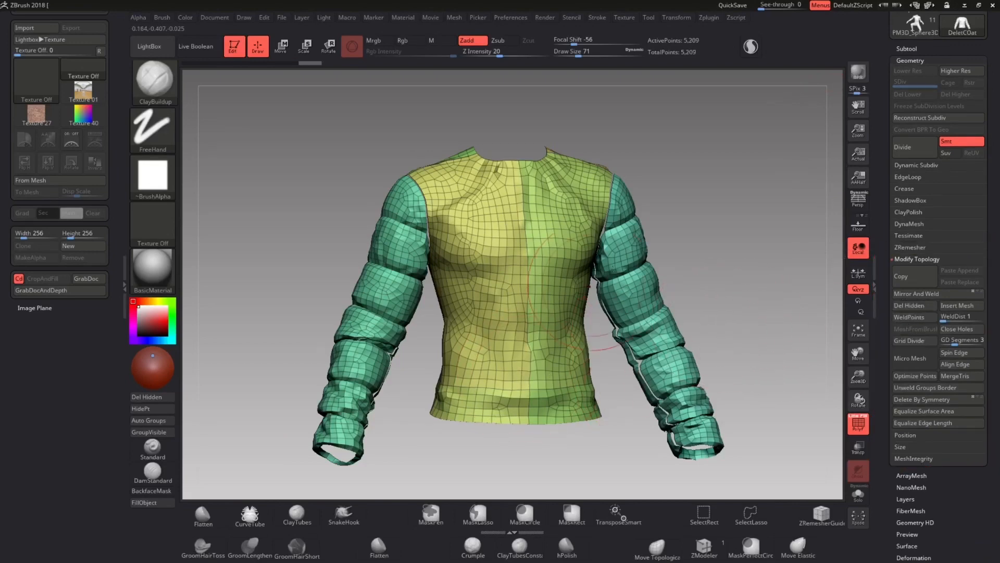
pyautogui.moveTo(823, 204)
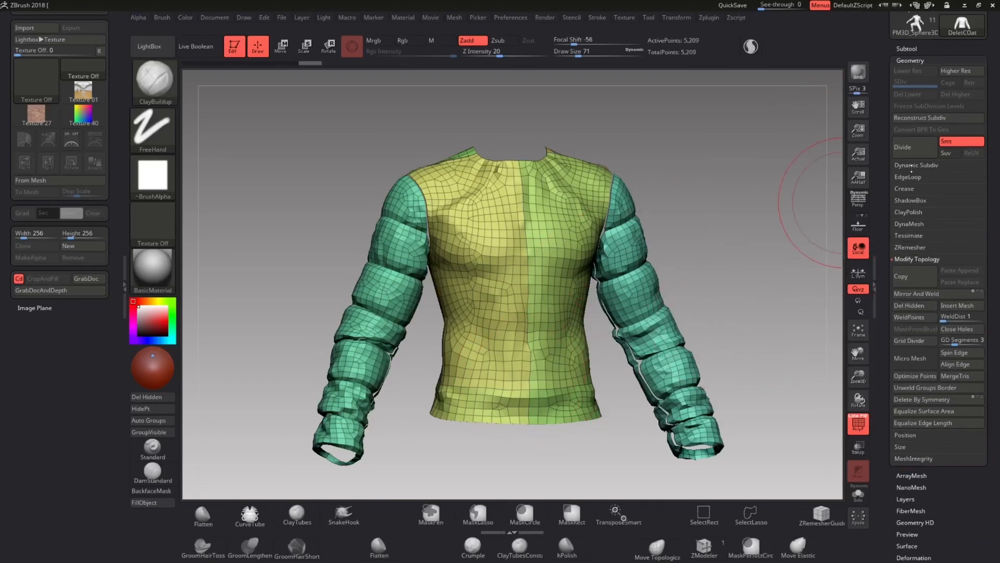
pyautogui.click(917, 165)
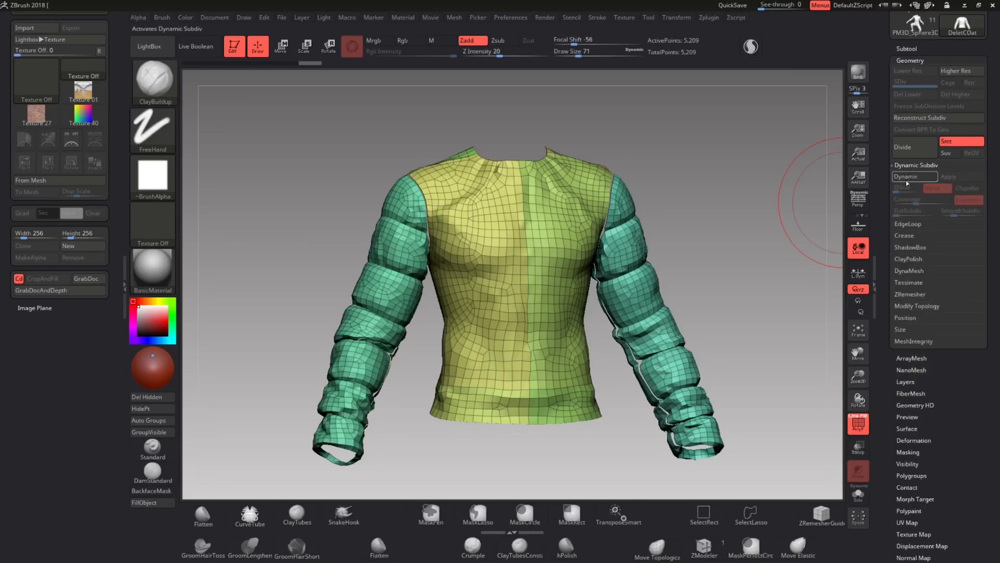
pyautogui.click(915, 177)
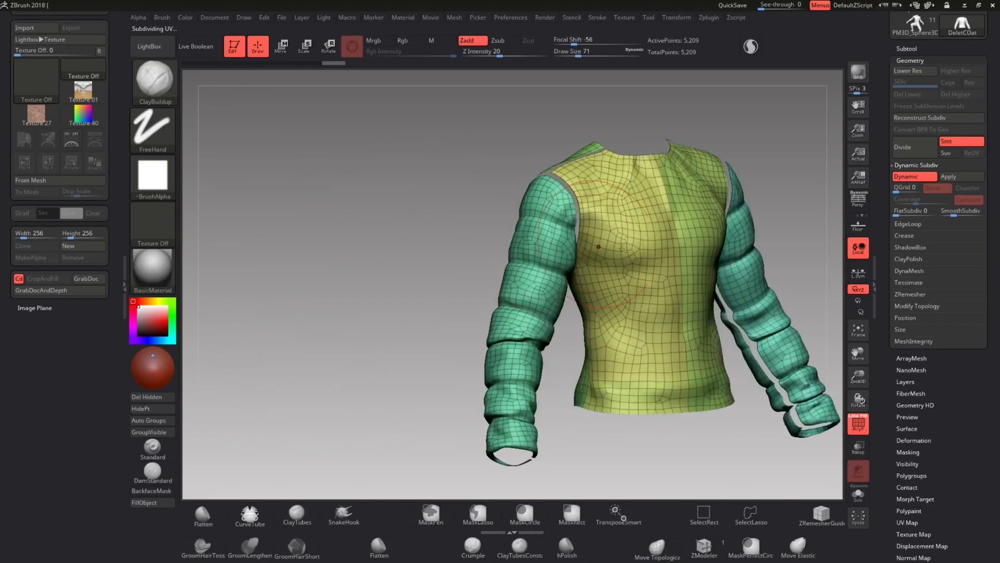
pyautogui.moveTo(619, 249); pyautogui.dragTo(396, 402)
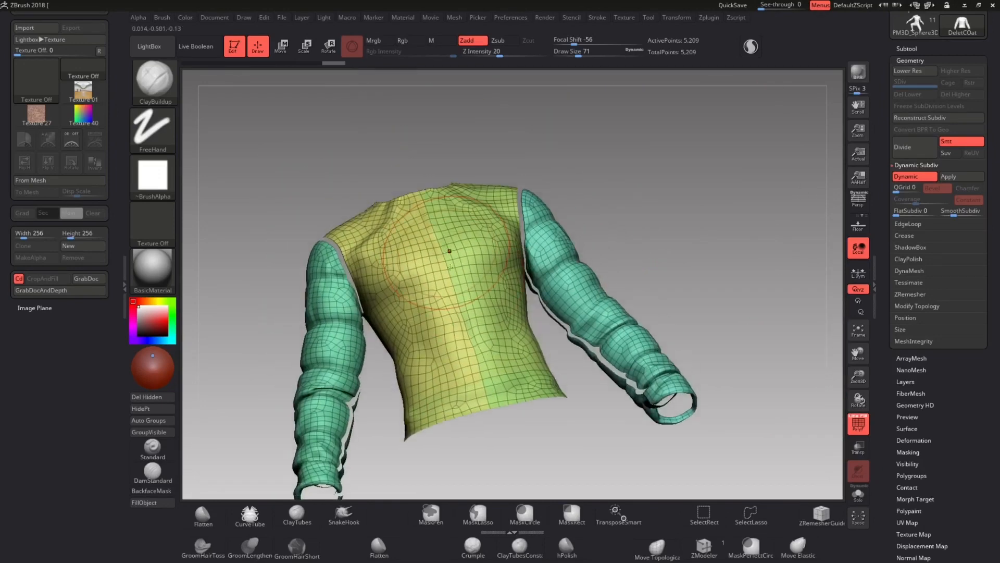
pyautogui.moveTo(447, 255); pyautogui.dragTo(475, 396)
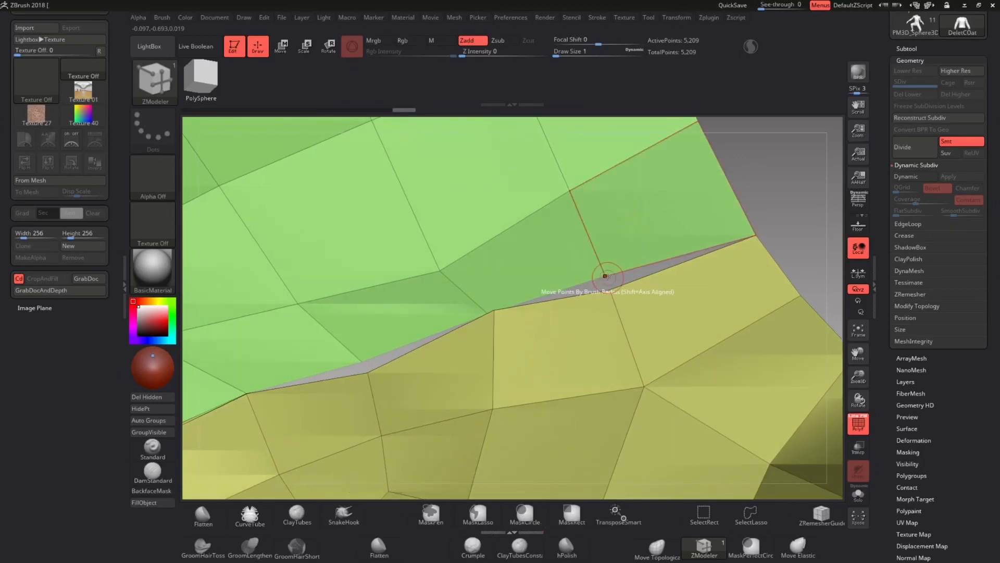
# - Choose the ZModeler point action Stitch with the Two Points target for the seam gap
pyautogui.press('space')
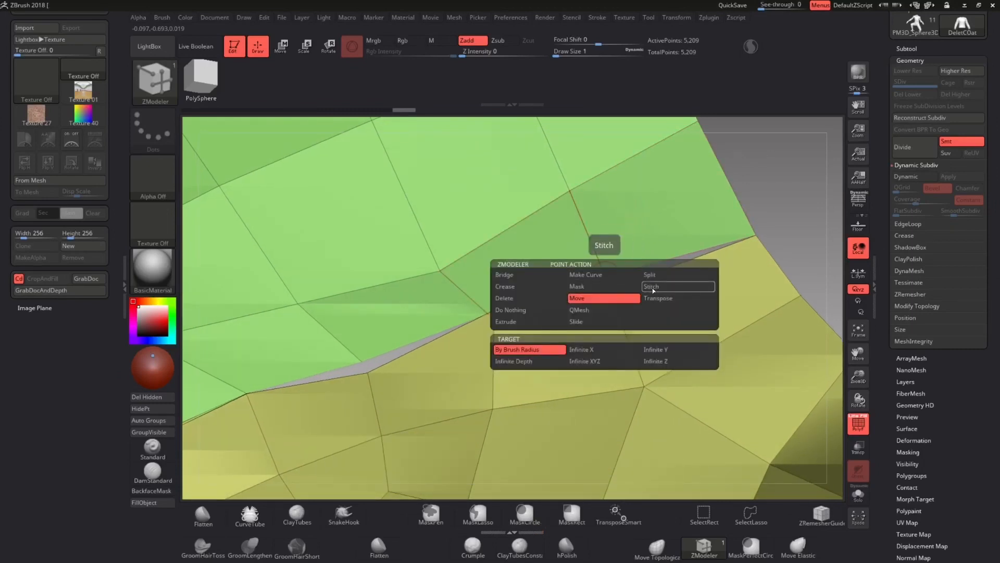
pyautogui.click(677, 286)
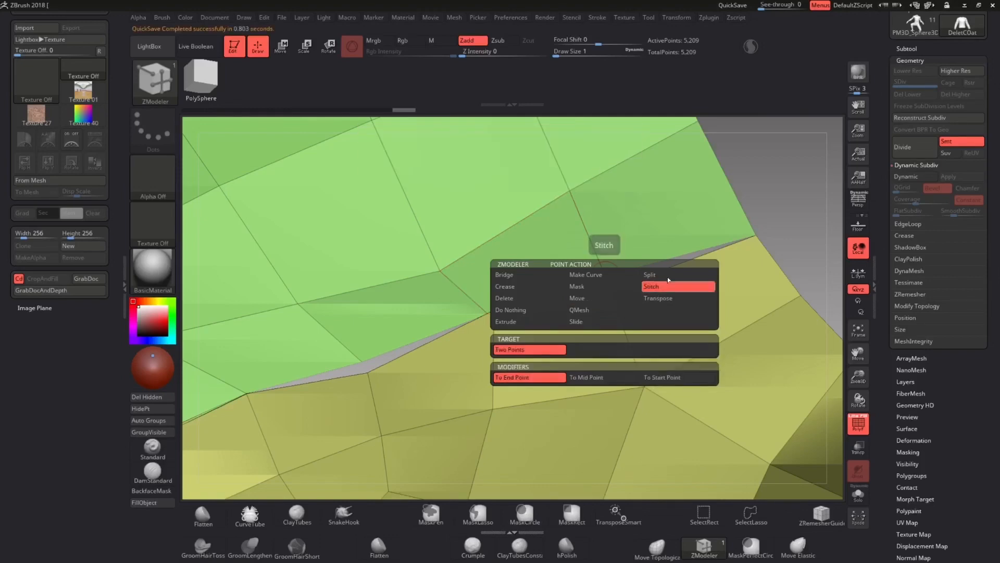
pyautogui.click(652, 286)
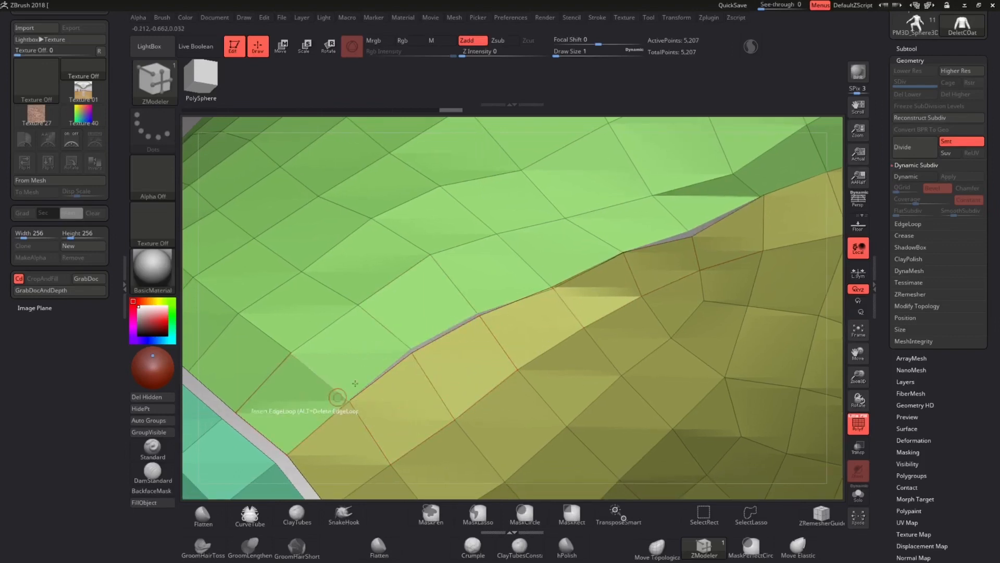
pyautogui.moveTo(410, 348)
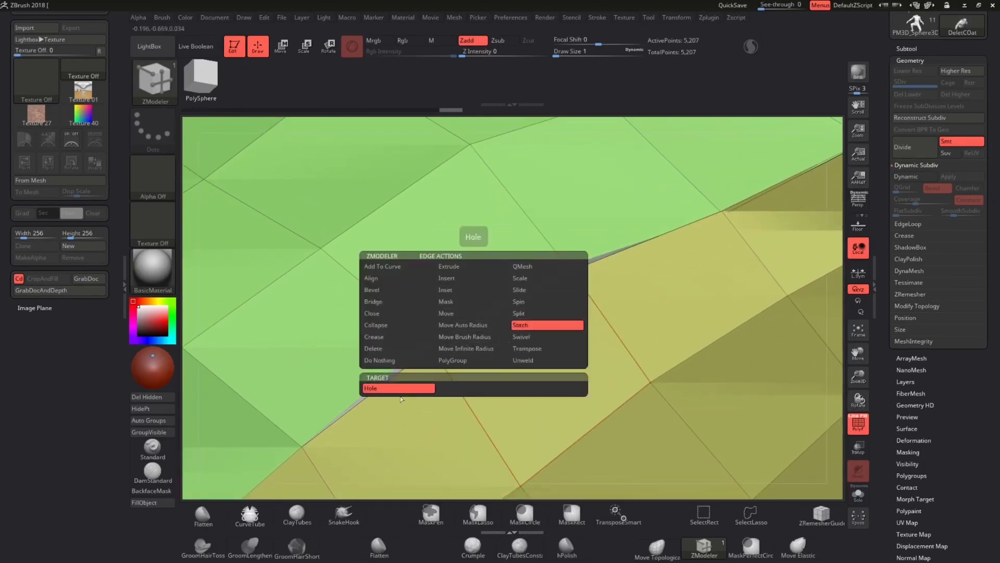
# - Set edge stitching to close a whole hole and turn toward the gap under the yellow shoulder panel
pyautogui.click(545, 325)
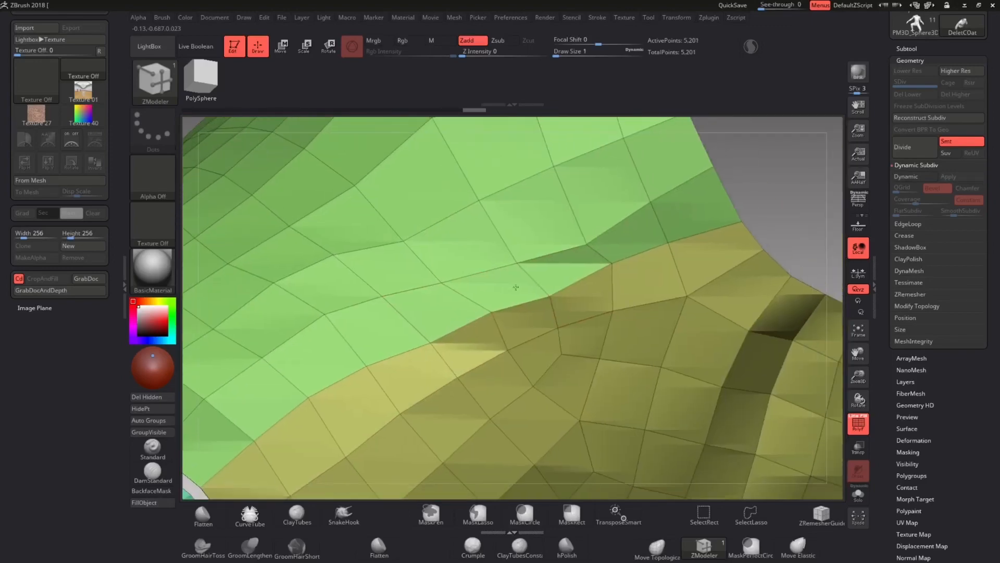
pyautogui.moveTo(516, 288); pyautogui.dragTo(248, 380)
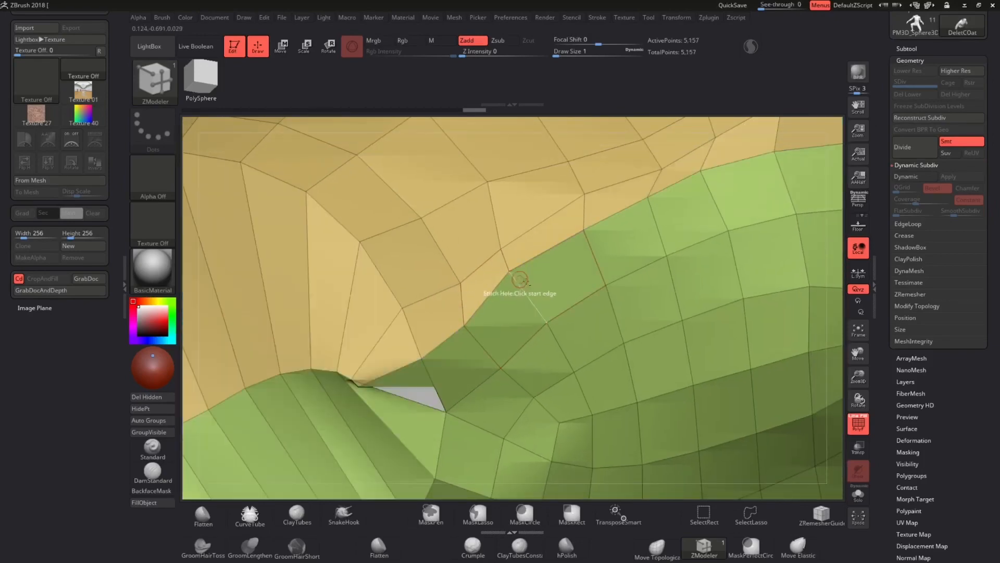
pyautogui.moveTo(510, 287); pyautogui.dragTo(466, 306)
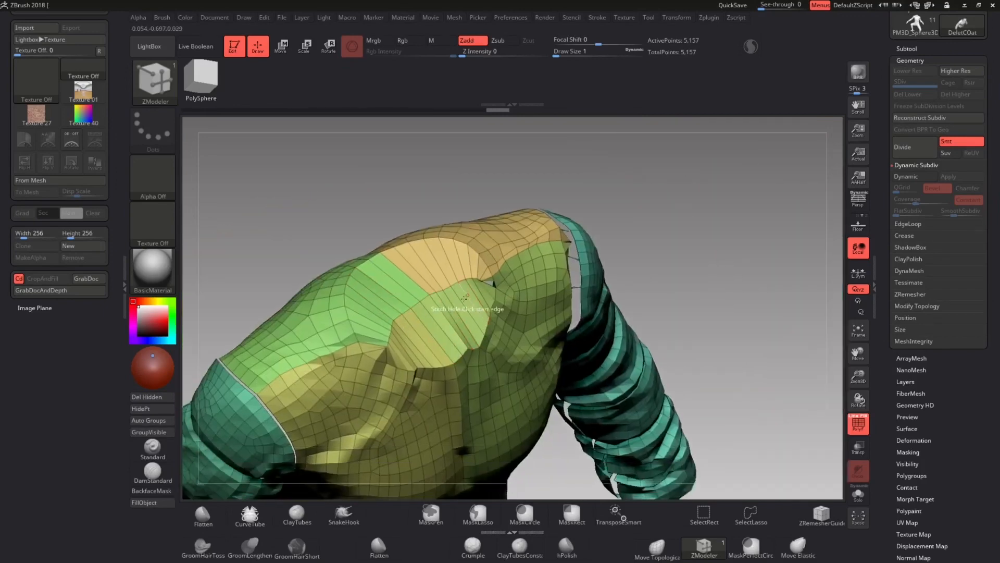
pyautogui.moveTo(465, 300); pyautogui.dragTo(421, 357)
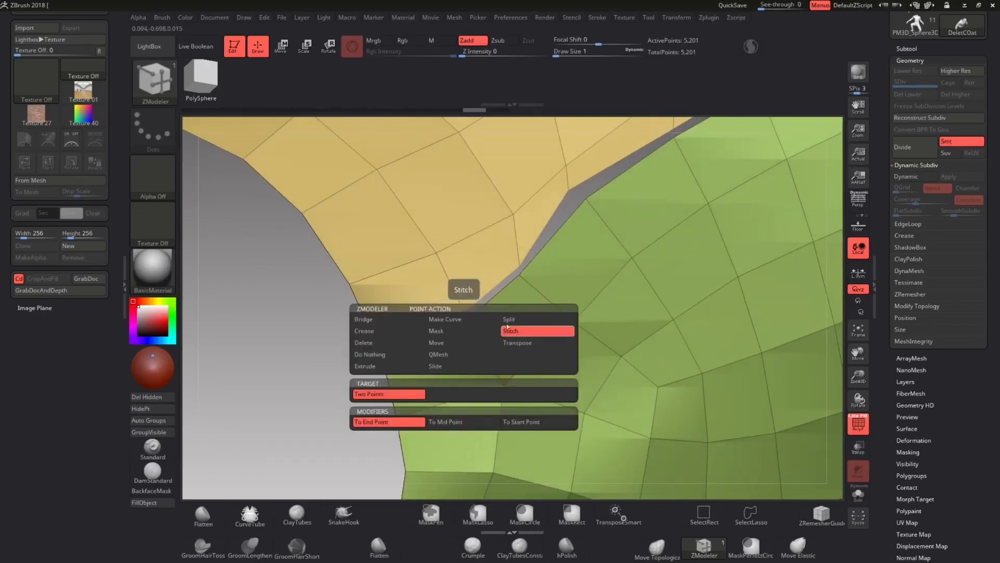
# - Weld the seam gap with Stitch Two Points by picking the matching vertex pair
pyautogui.click(510, 331)
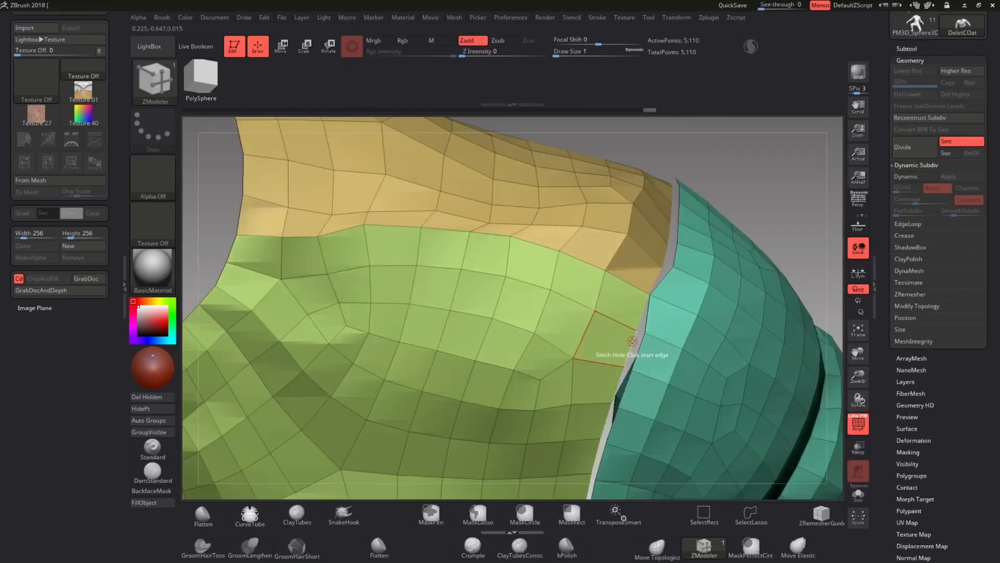
pyautogui.click(631, 340)
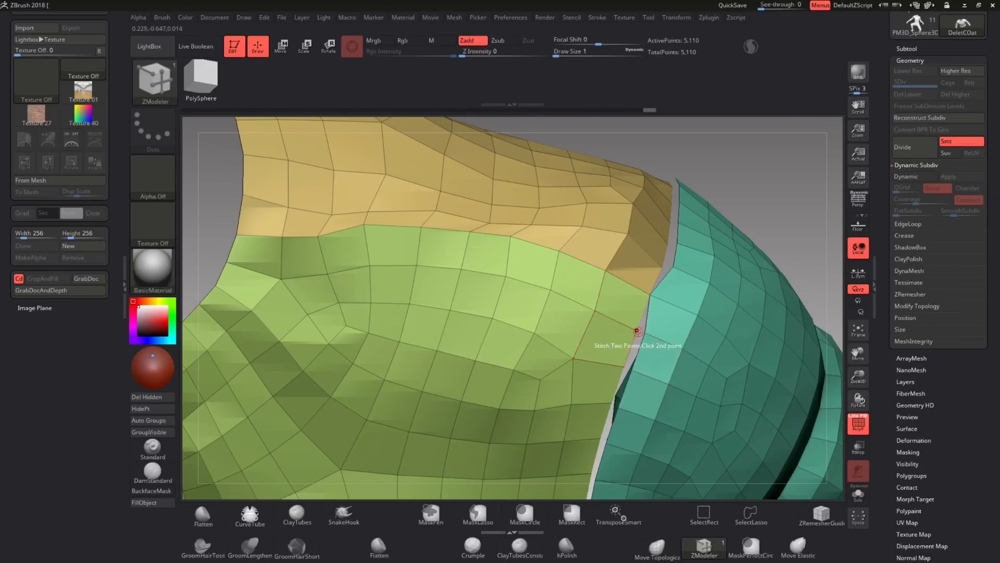
pyautogui.click(635, 331)
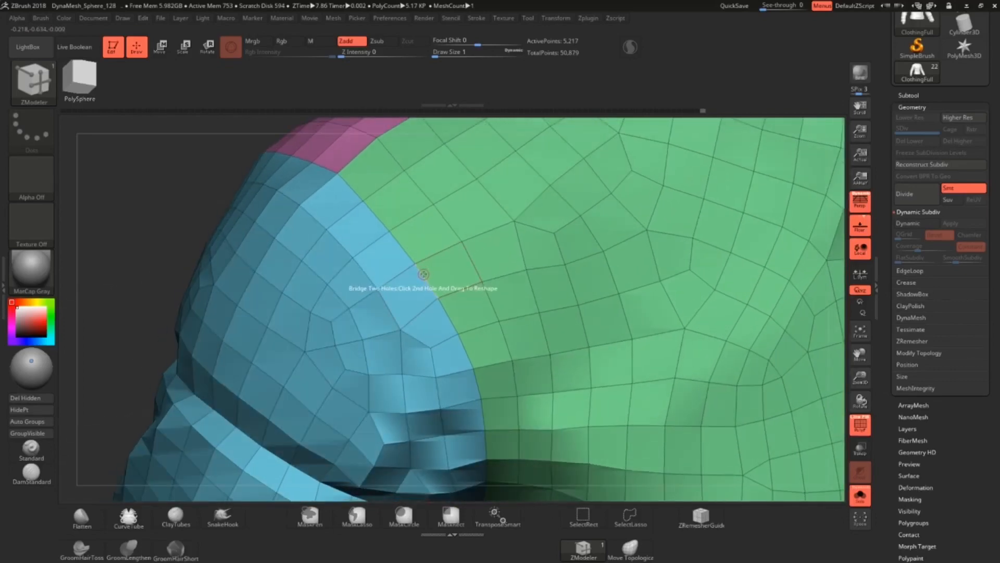
# - Switch the edge action to Bevel and make Extrude target a whole Polygroup Island for the seam strip
pyautogui.click(423, 275)
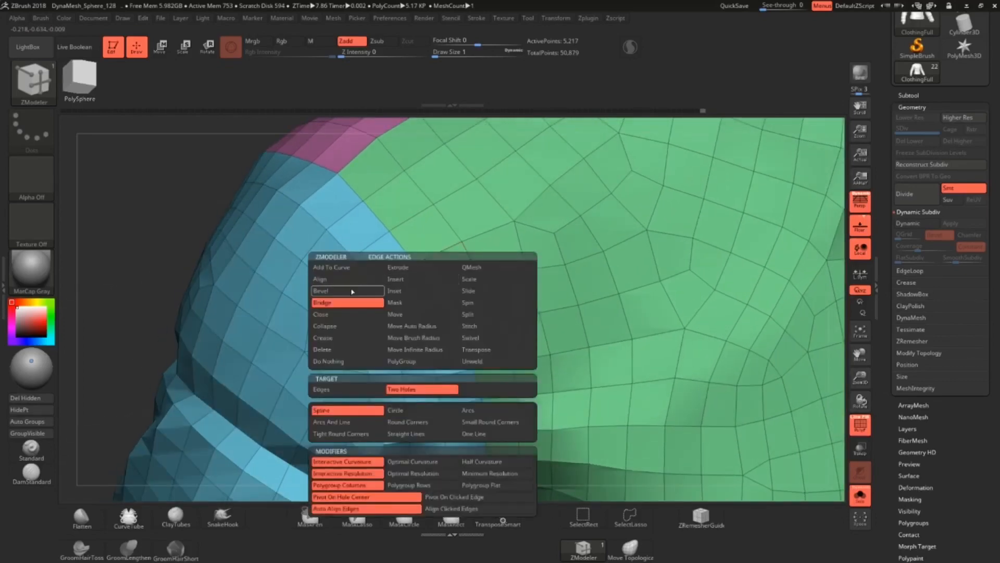
pyautogui.click(320, 291)
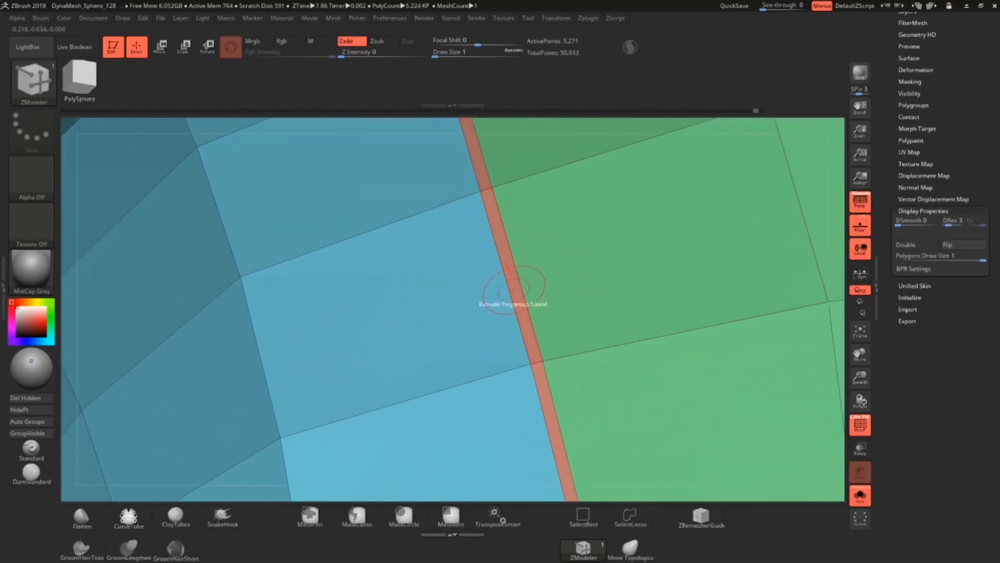
pyautogui.moveTo(511, 271)
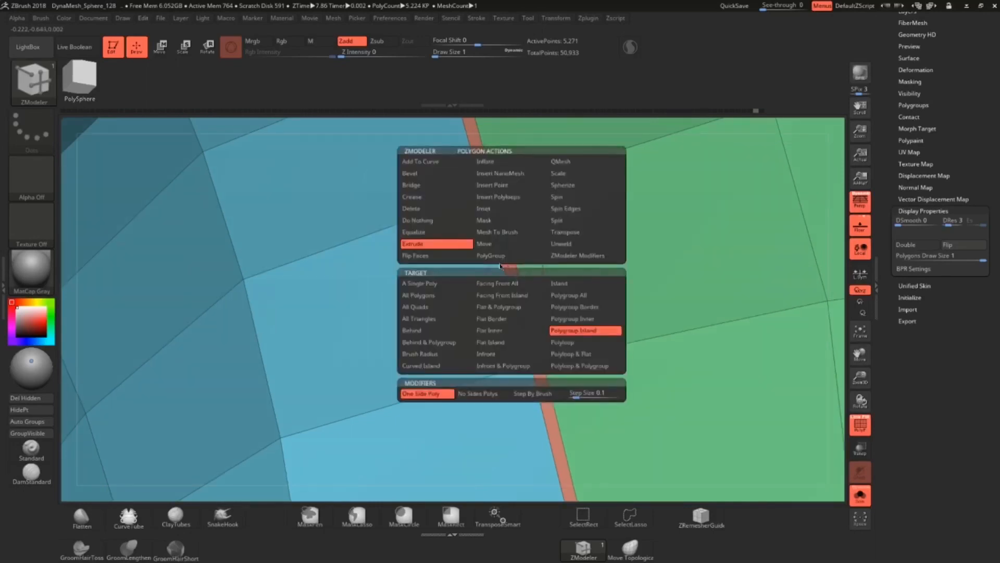
pyautogui.moveTo(585, 332)
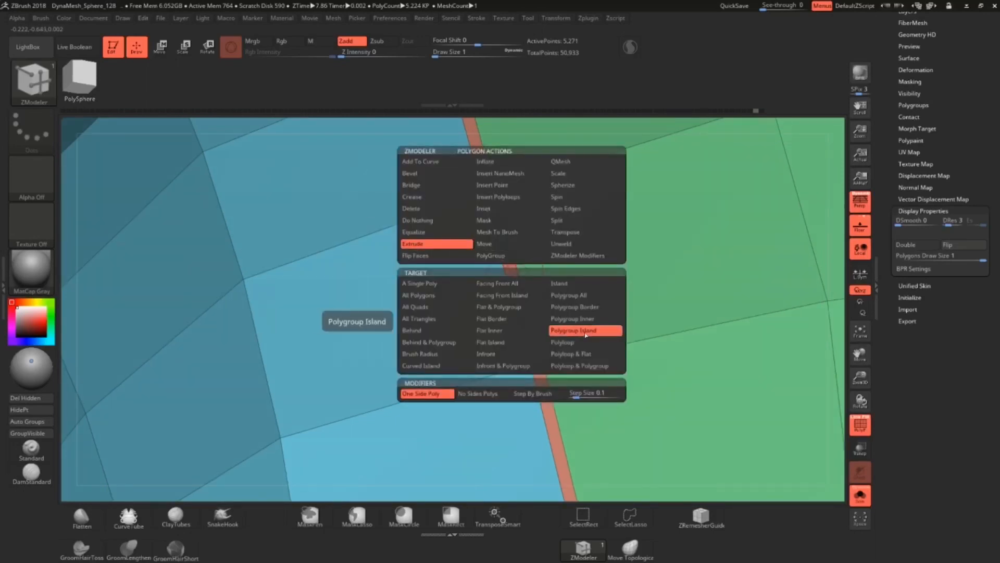
pyautogui.click(583, 330)
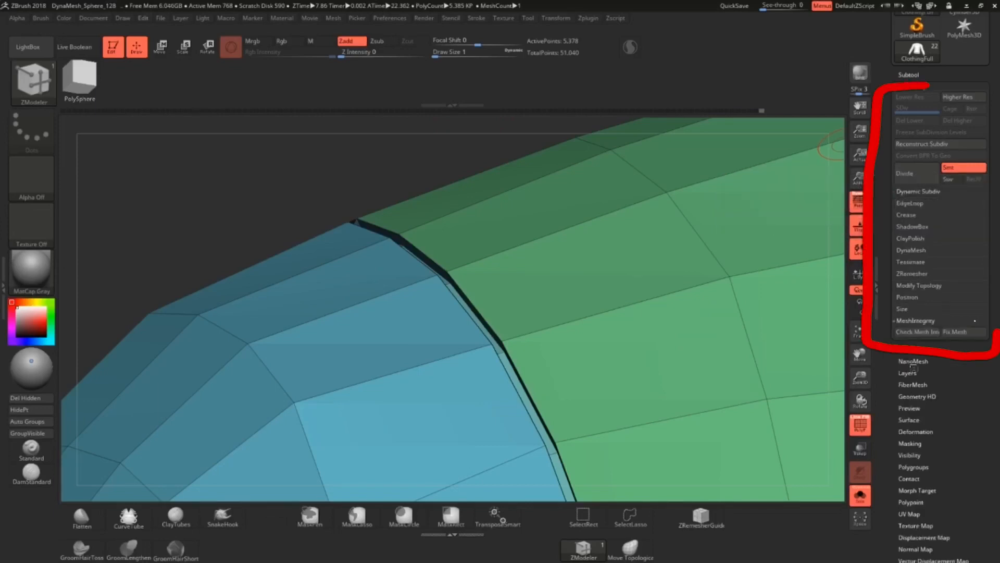
# - Enable Dynamic Subdiv preview and push the seam strip inward as a recessed sewing line
pyautogui.click(917, 331)
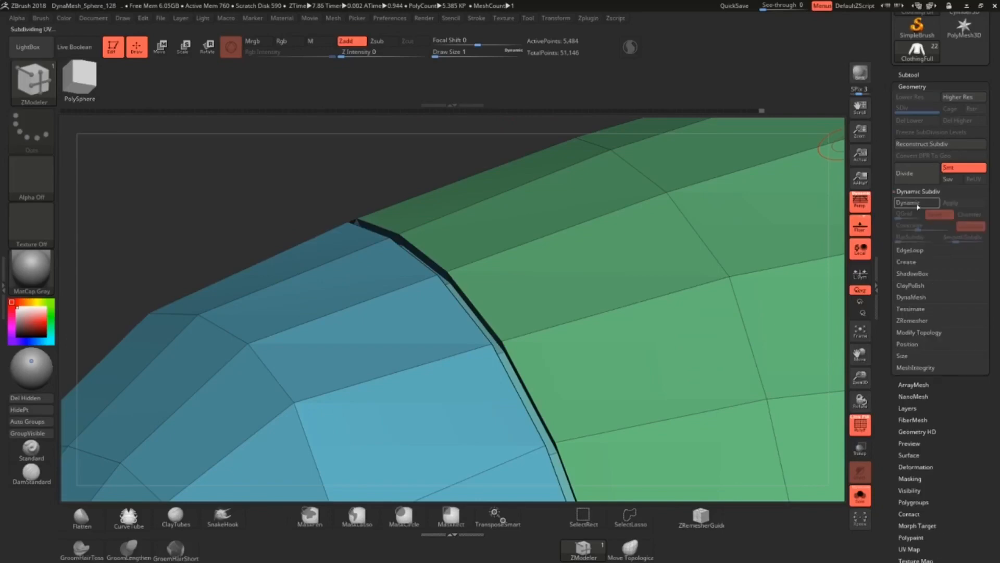
pyautogui.click(917, 202)
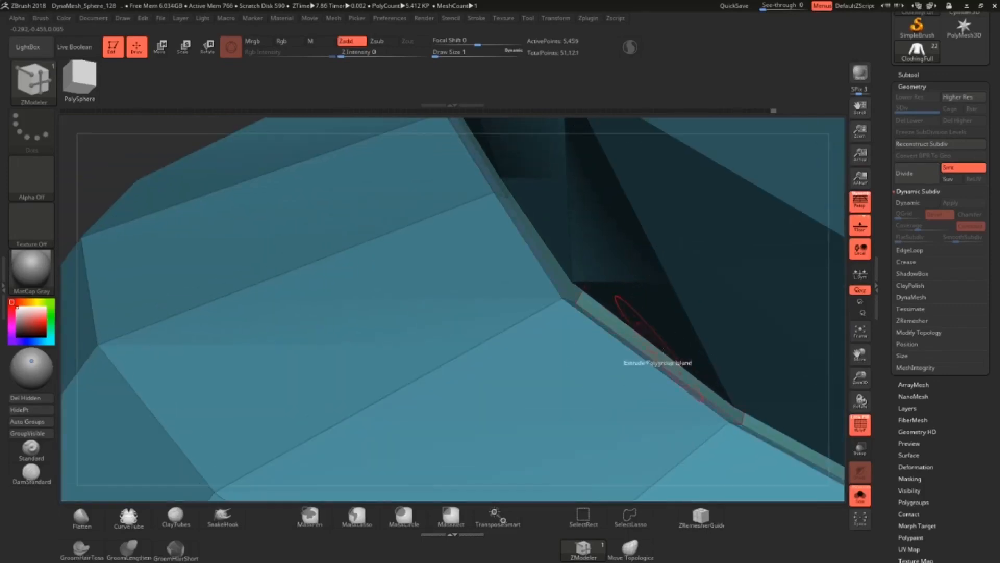
pyautogui.click(658, 363)
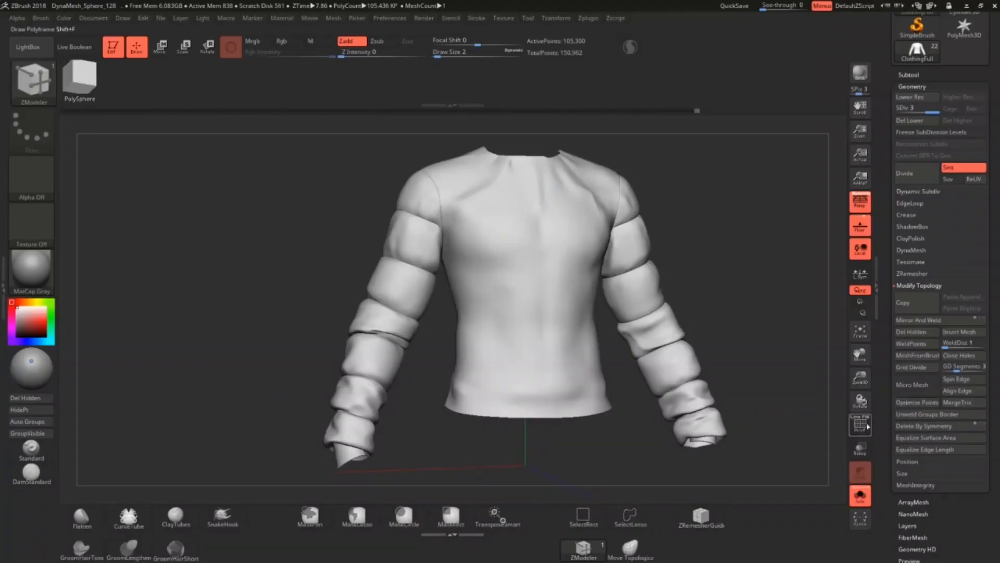
# - Show the polygroup-coloured PolyFrame and run UV Master Unwrap split by polygroup from Zplugin
pyautogui.click(860, 424)
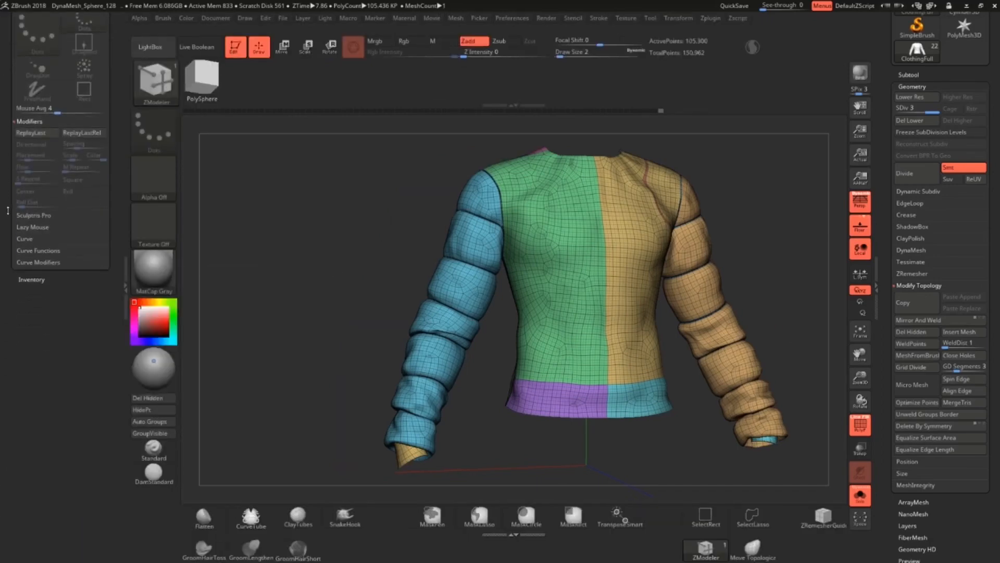
pyautogui.click(710, 18)
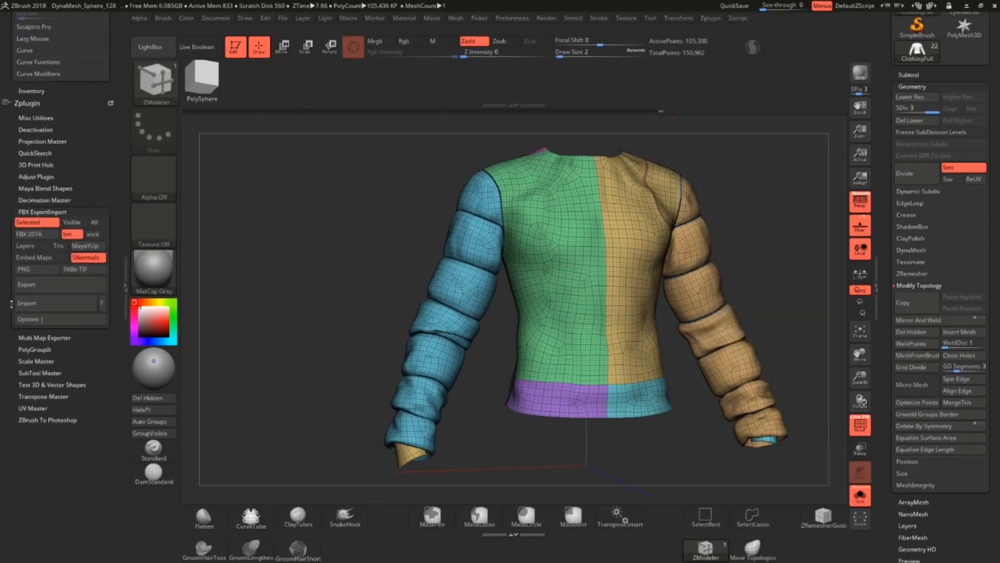
pyautogui.click(33, 294)
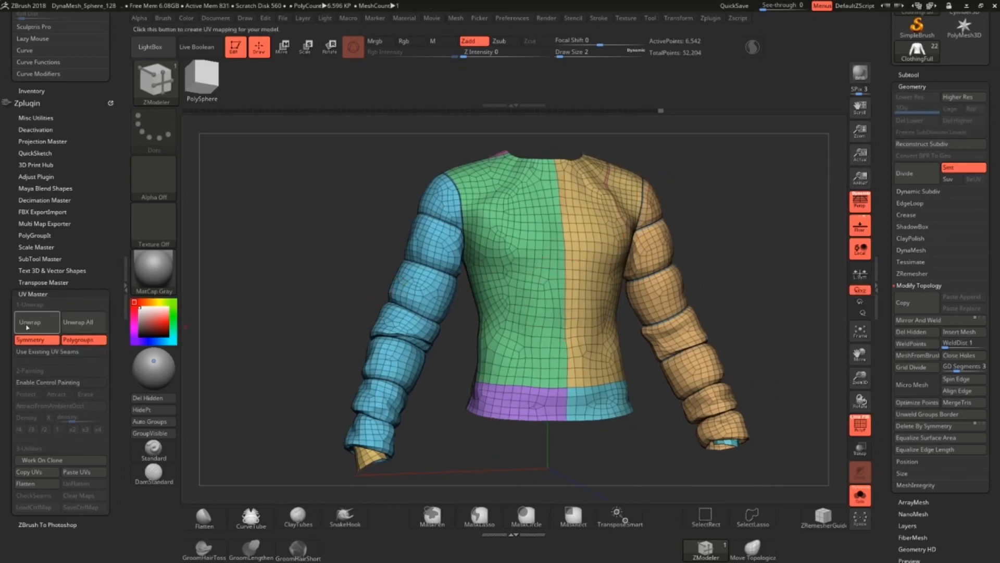
pyautogui.click(29, 322)
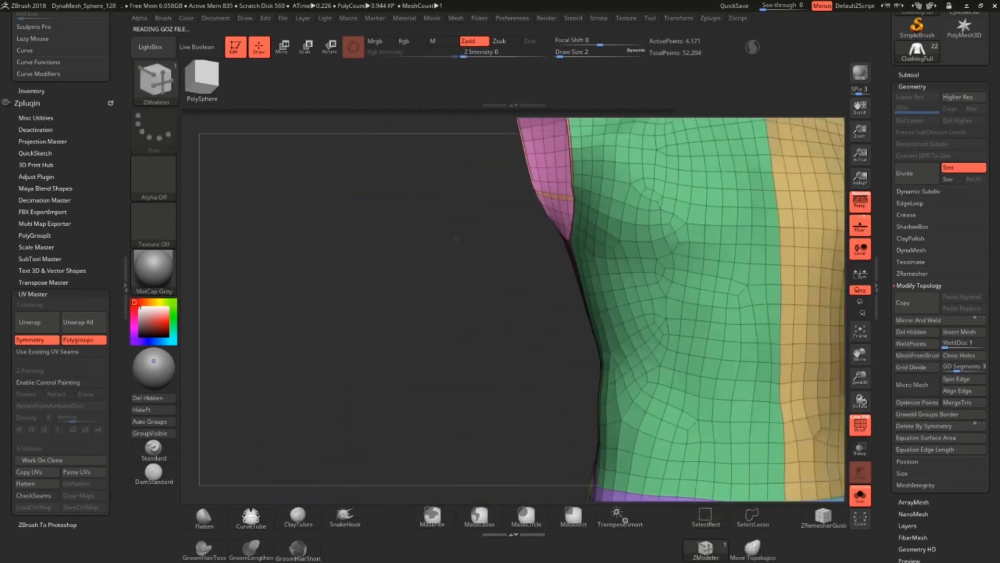
# - Stitch the leftover sleeve gap and merge the torso panels into one polygroup
pyautogui.moveTo(457, 240); pyautogui.dragTo(626, 226)
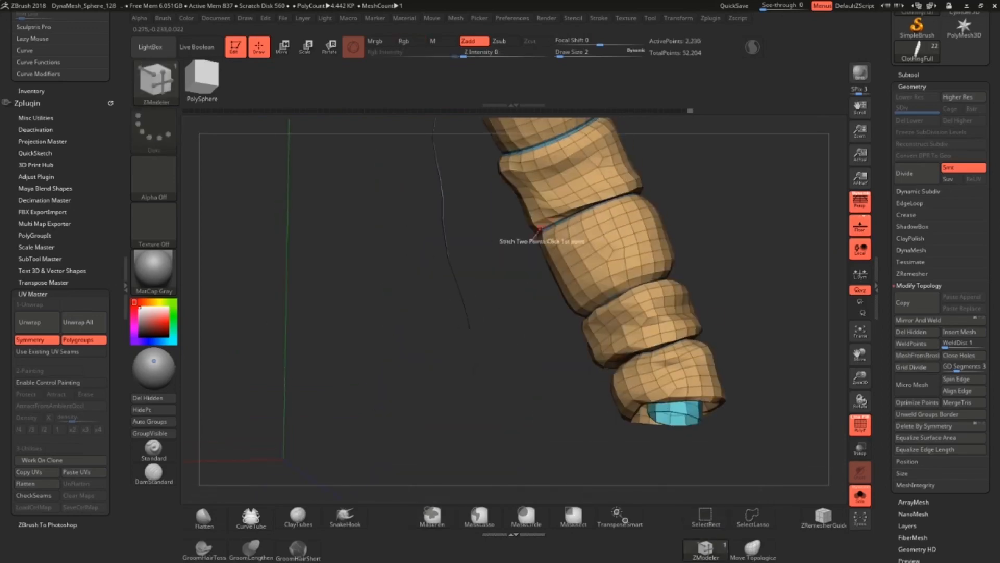
pyautogui.click(705, 517)
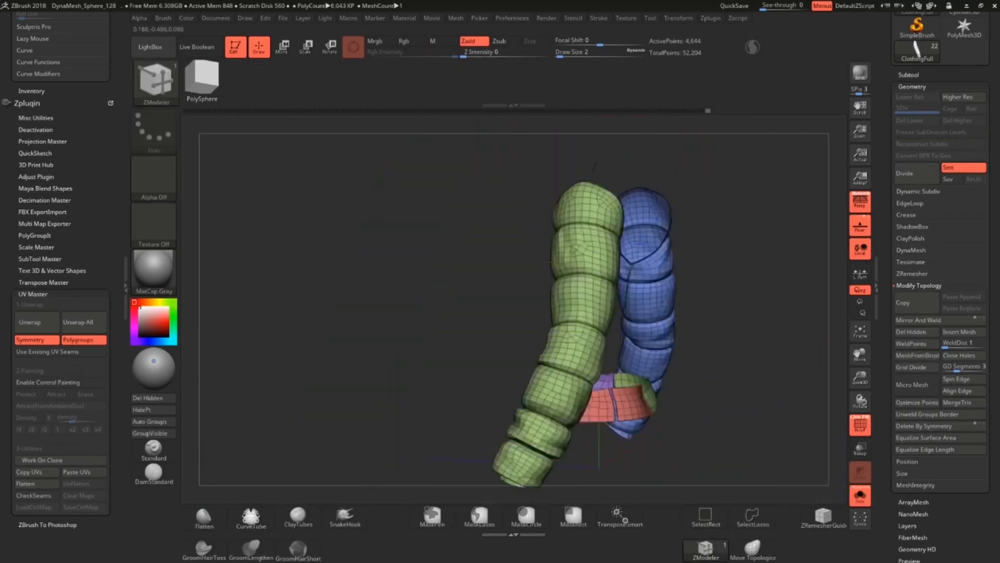
pyautogui.moveTo(574, 262); pyautogui.dragTo(530, 256)
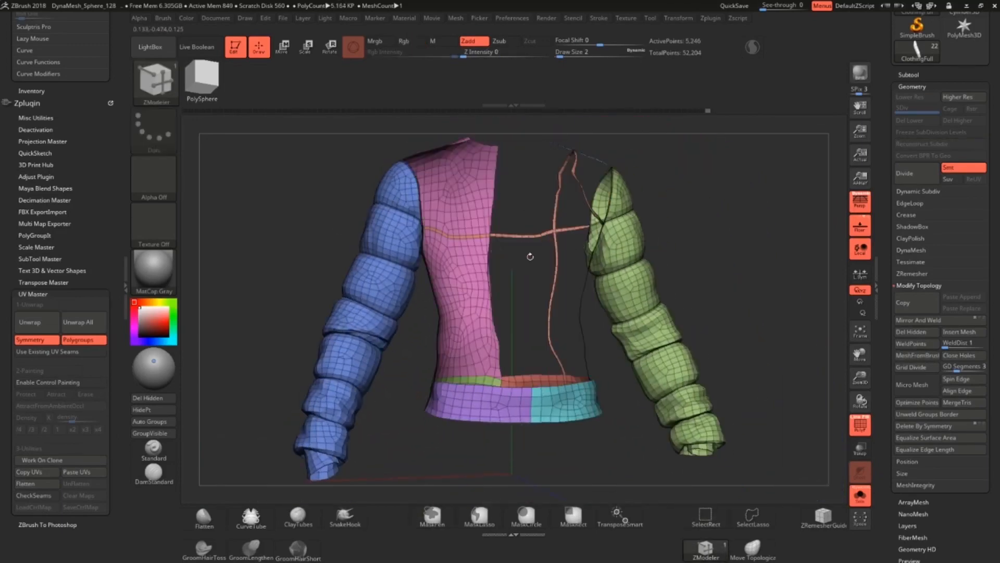
pyautogui.moveTo(530, 256); pyautogui.dragTo(465, 178)
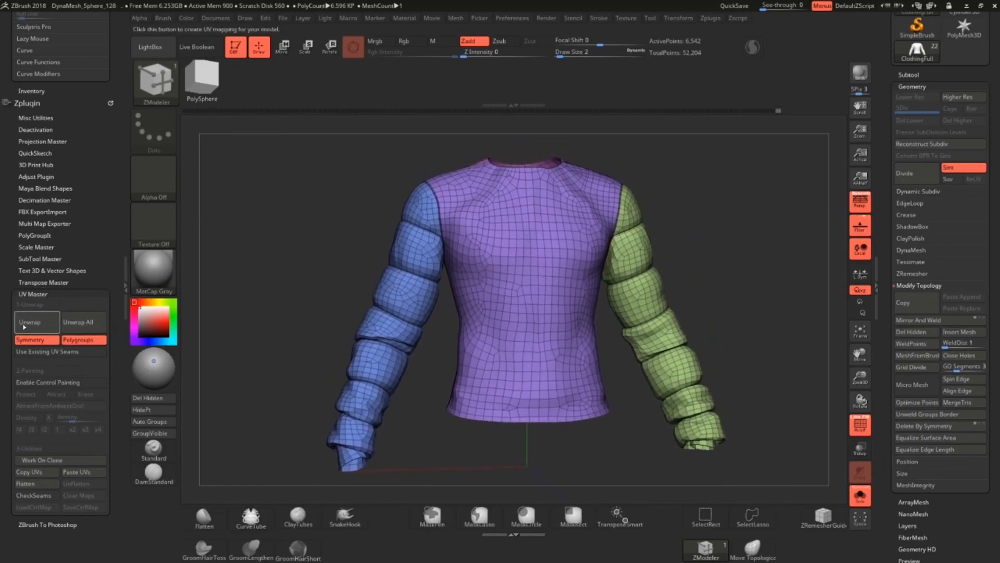
# - Unwrap per piece, then mask and reposition the front panel and both sleeve UV islands apart
pyautogui.click(37, 322)
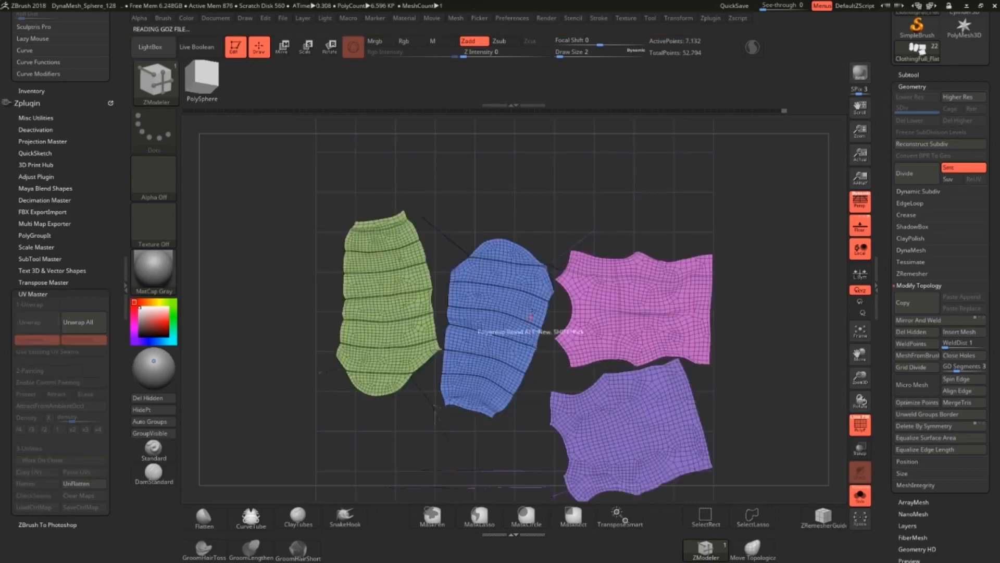
pyautogui.click(705, 517)
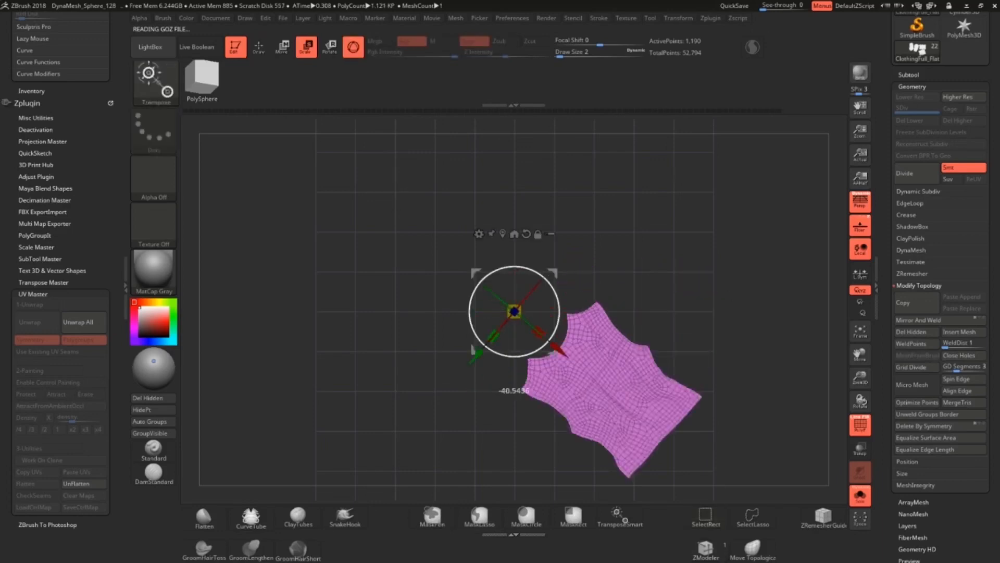
pyautogui.moveTo(514, 312); pyautogui.dragTo(606, 153)
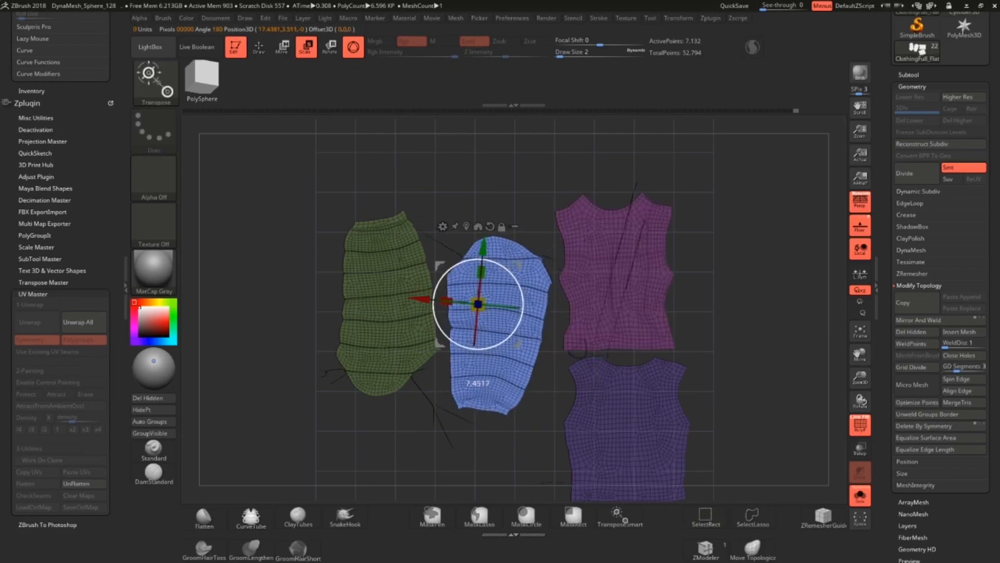
pyautogui.moveTo(478, 303); pyautogui.dragTo(396, 271)
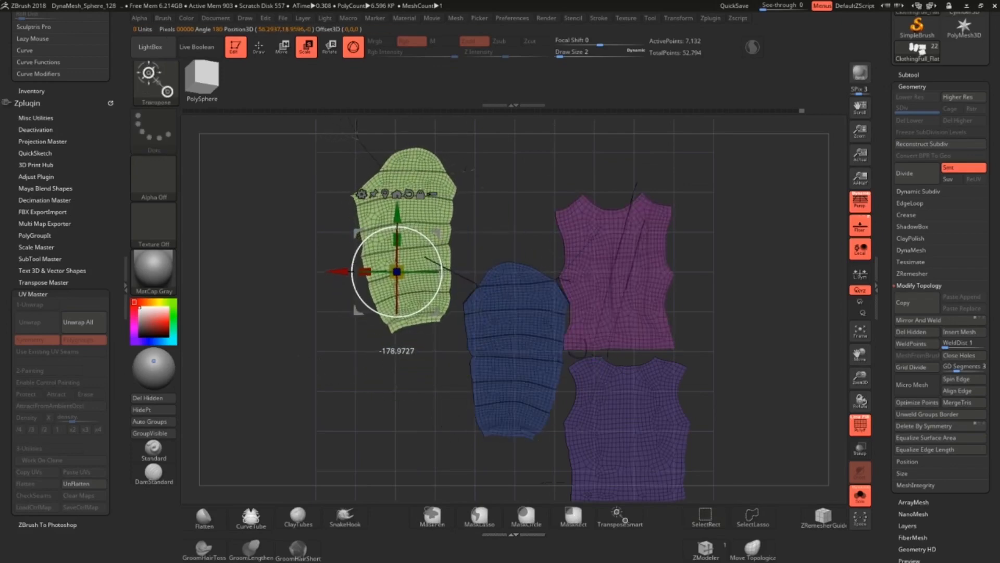
pyautogui.moveTo(396, 268); pyautogui.dragTo(396, 300)
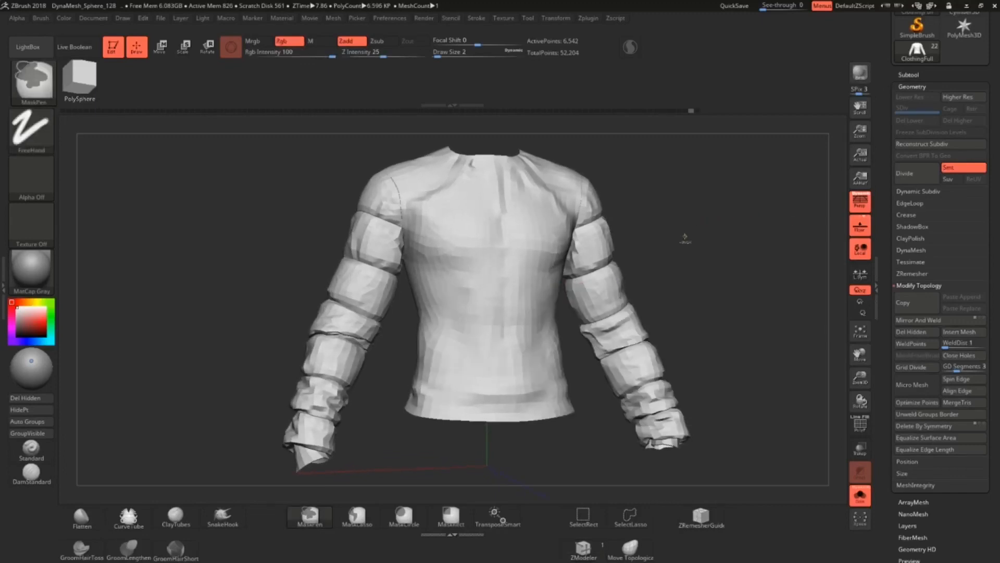
# - Divide the shirt back up to SDiv 3 so it shows smooth at 105,300 points
pyautogui.click(904, 172)
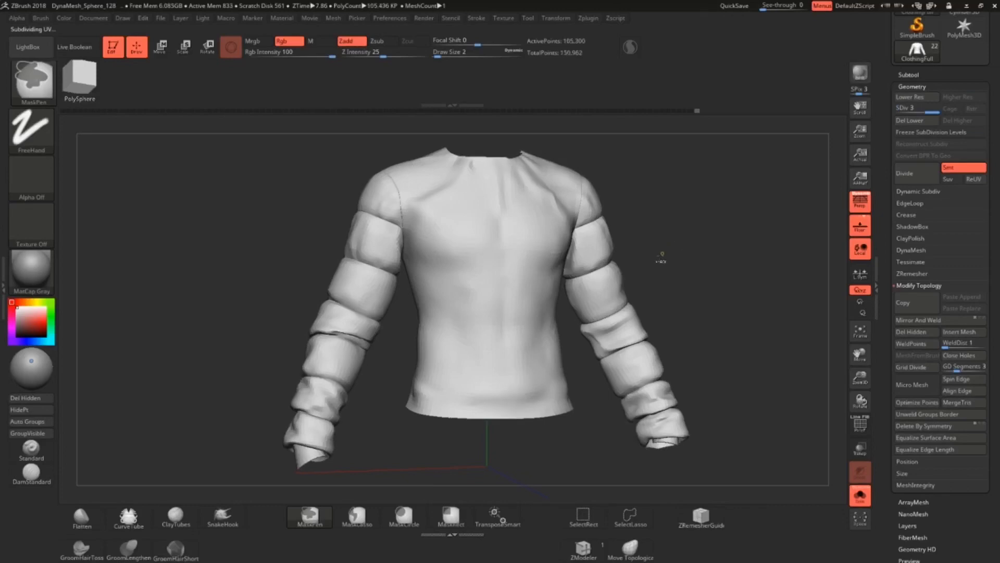